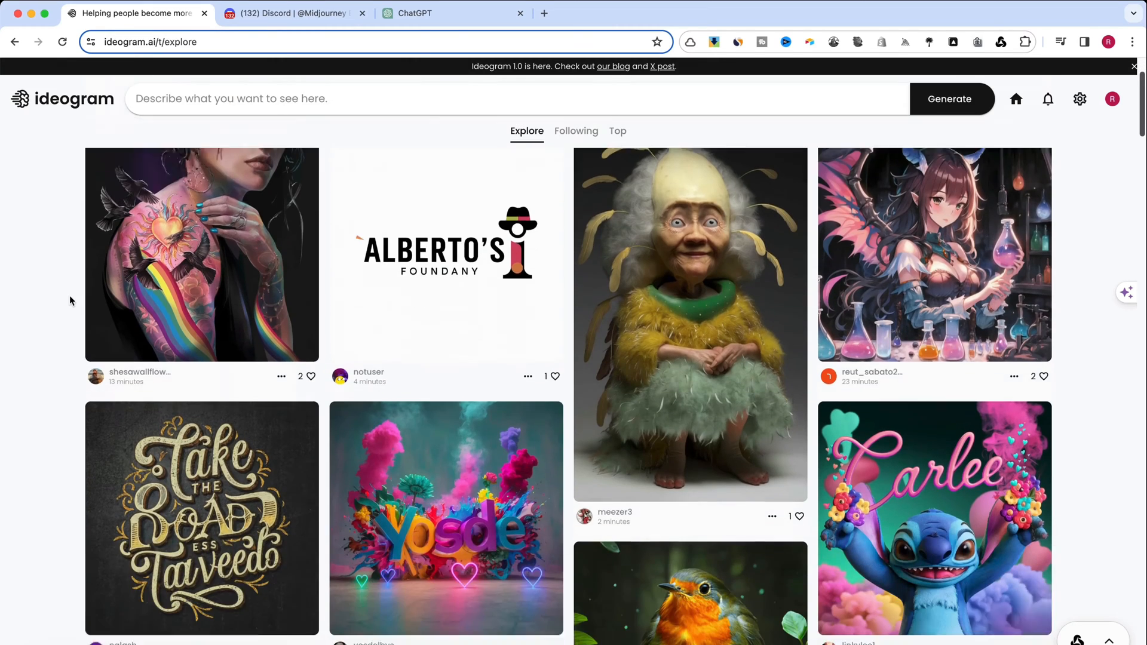
# Scroll down and open the Ideogram 1.0 announcement blog post.
pyautogui.scroll(-3)
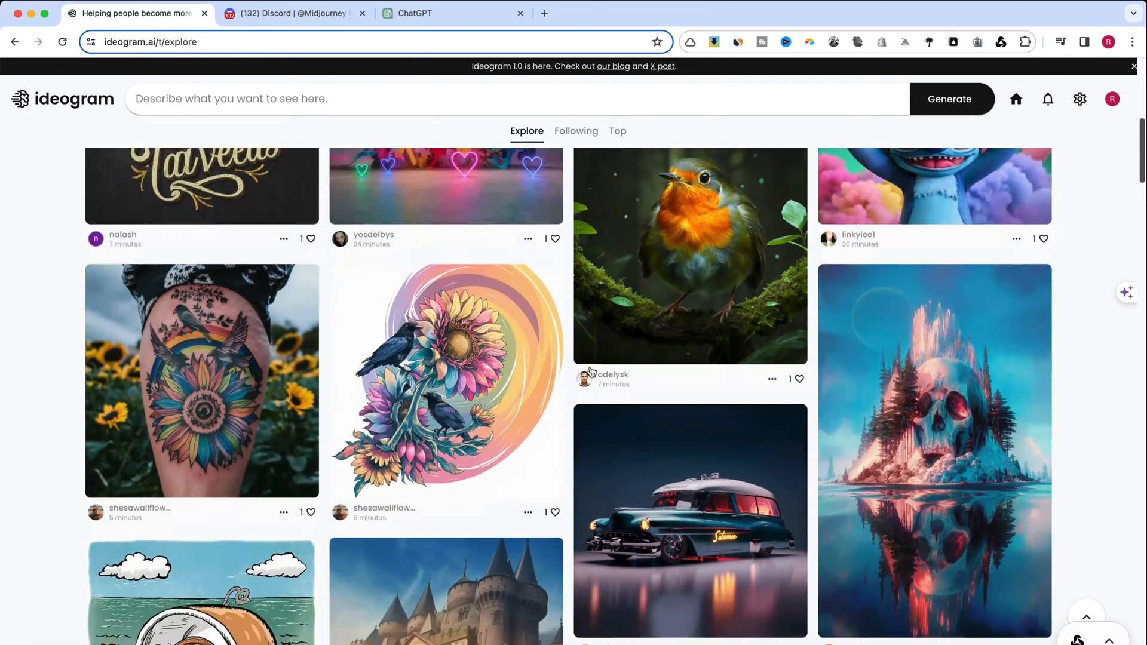
pyautogui.scroll(-3)
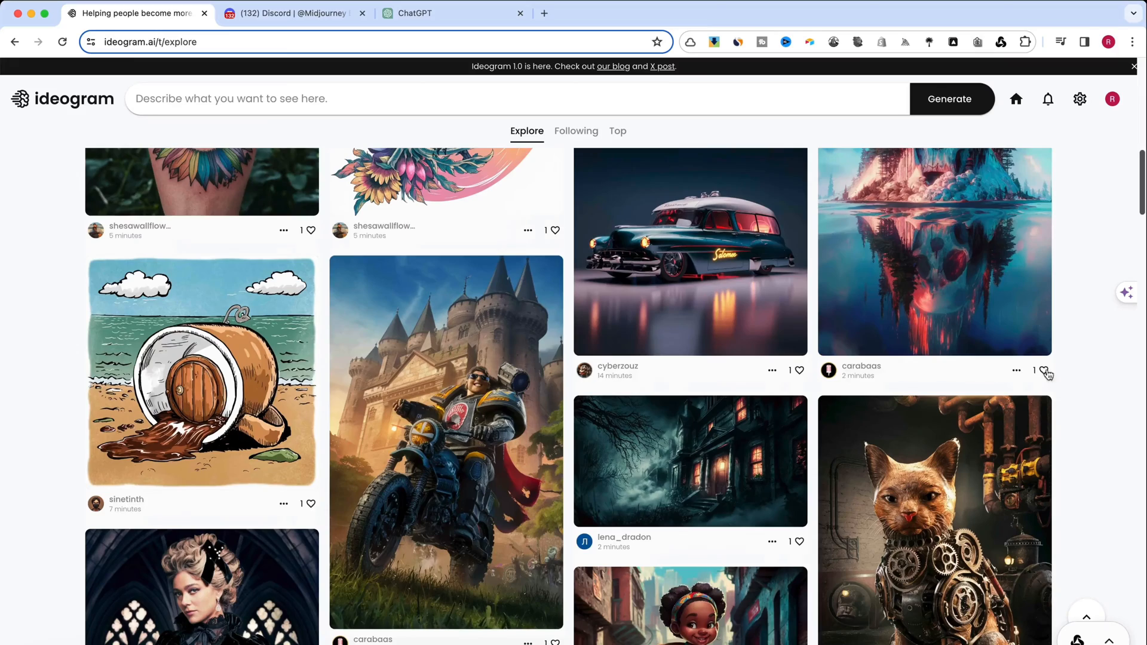
pyautogui.scroll(-3)
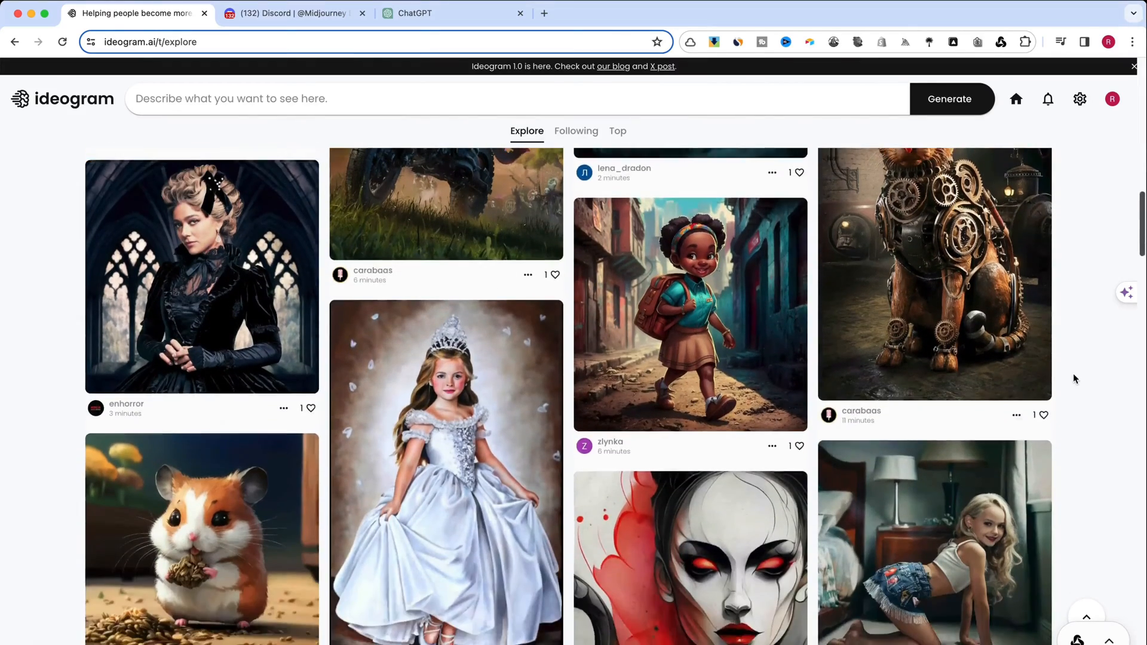
pyautogui.scroll(-3)
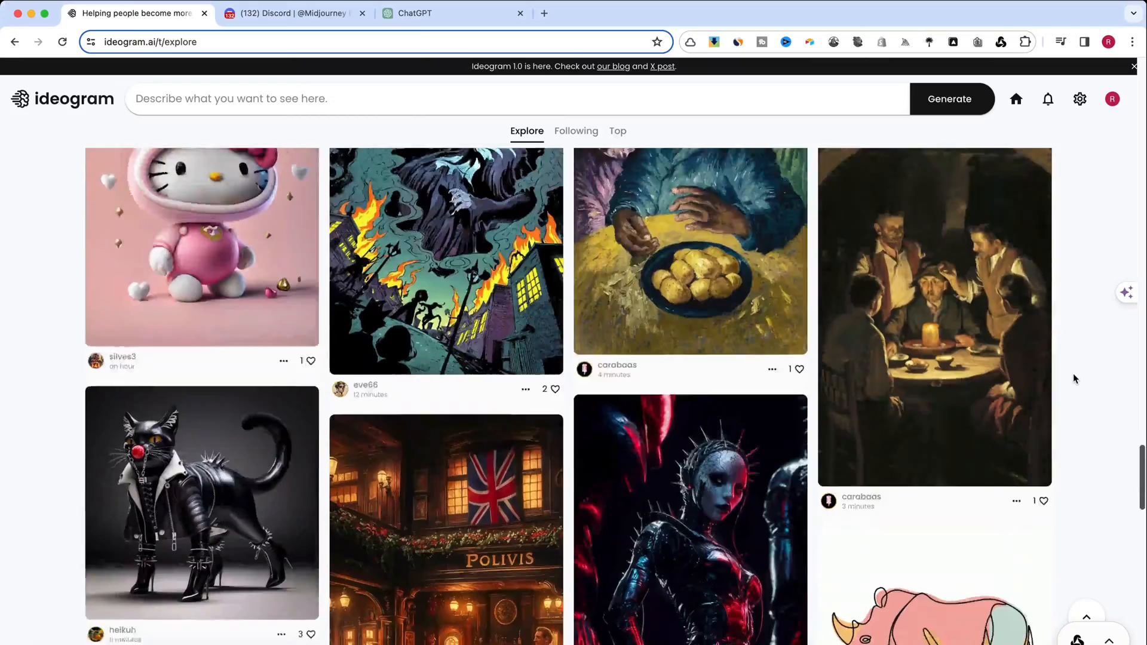
pyautogui.scroll(-3)
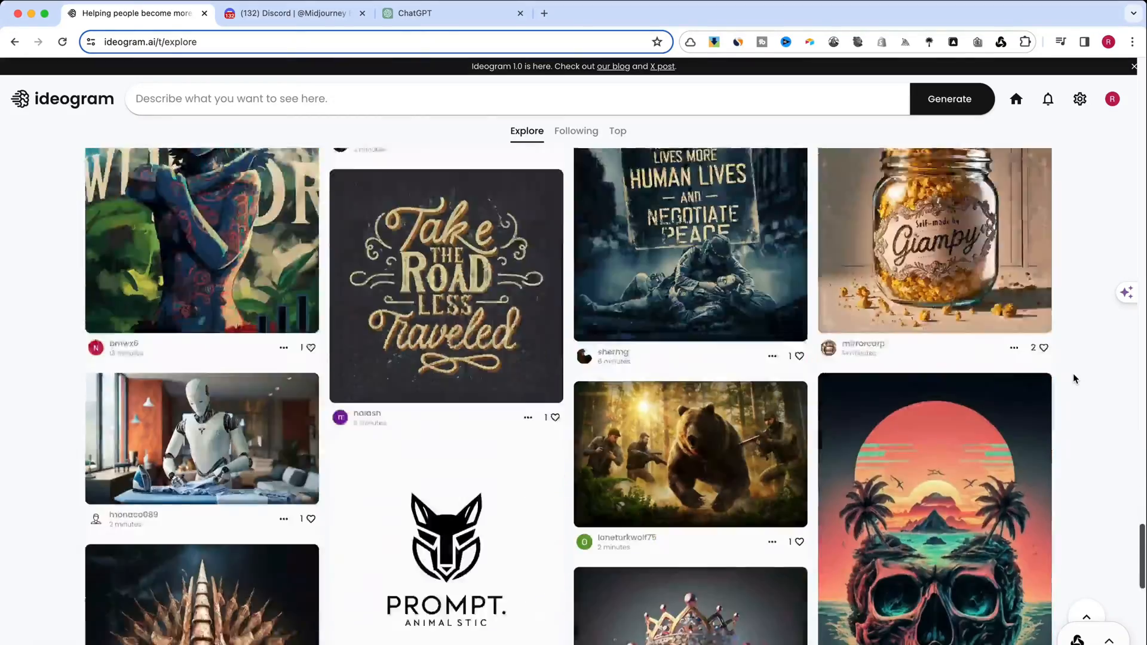
pyautogui.click(613, 65)
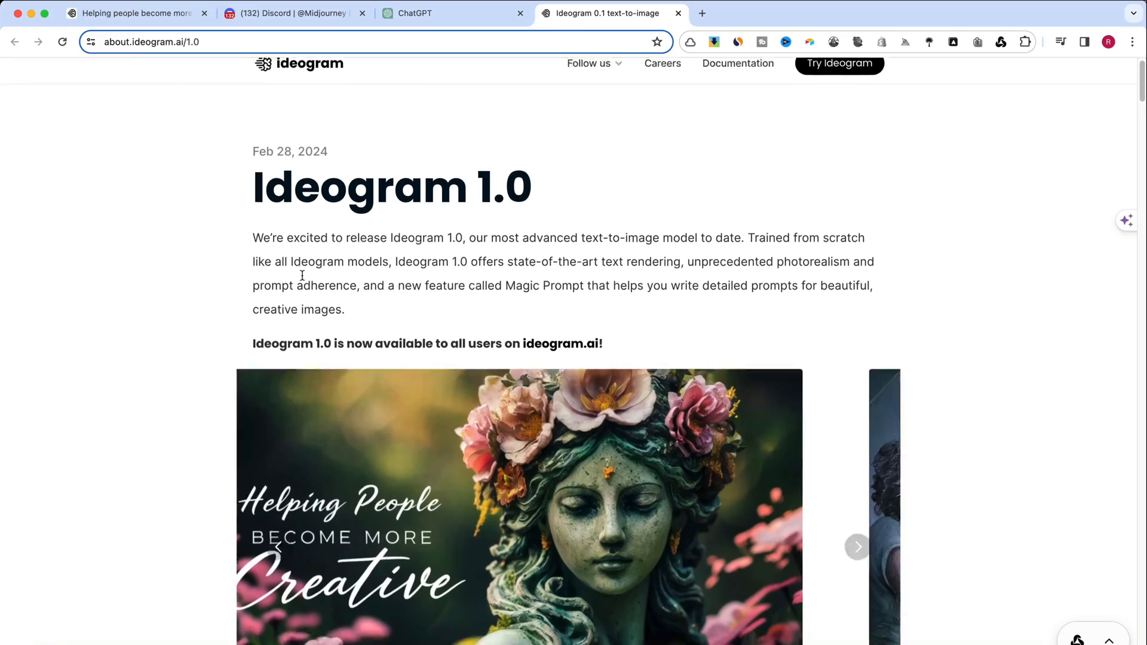
# Browse the blog's example image slideshow and reset the page zoom to normal.
pyautogui.scroll(-3)
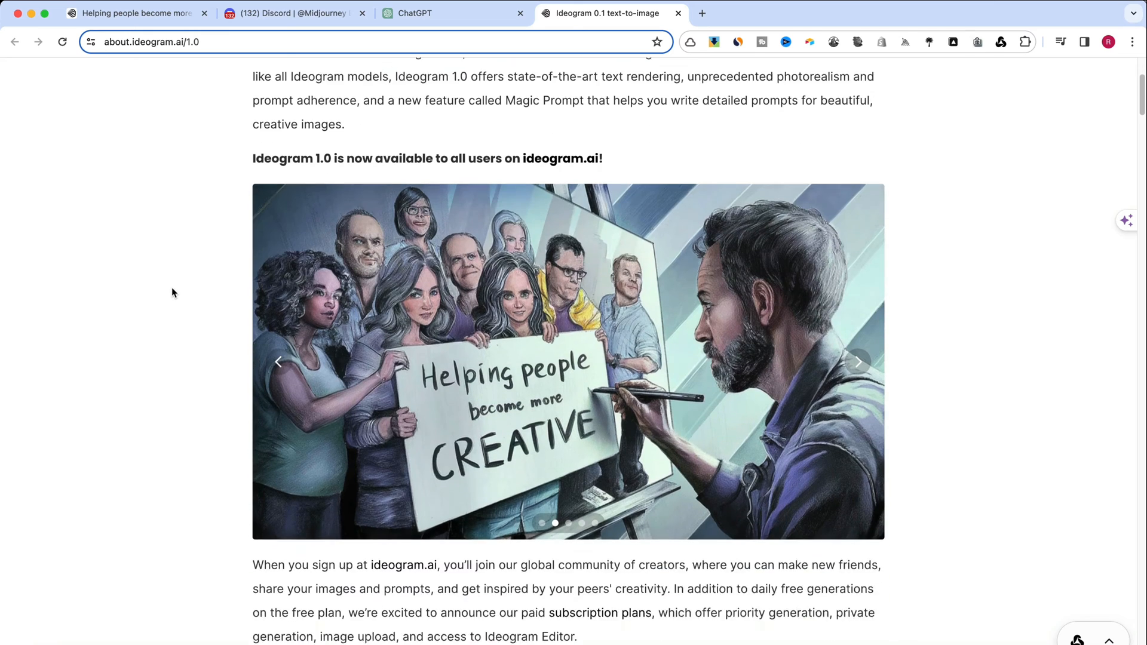
pyautogui.scroll(-3)
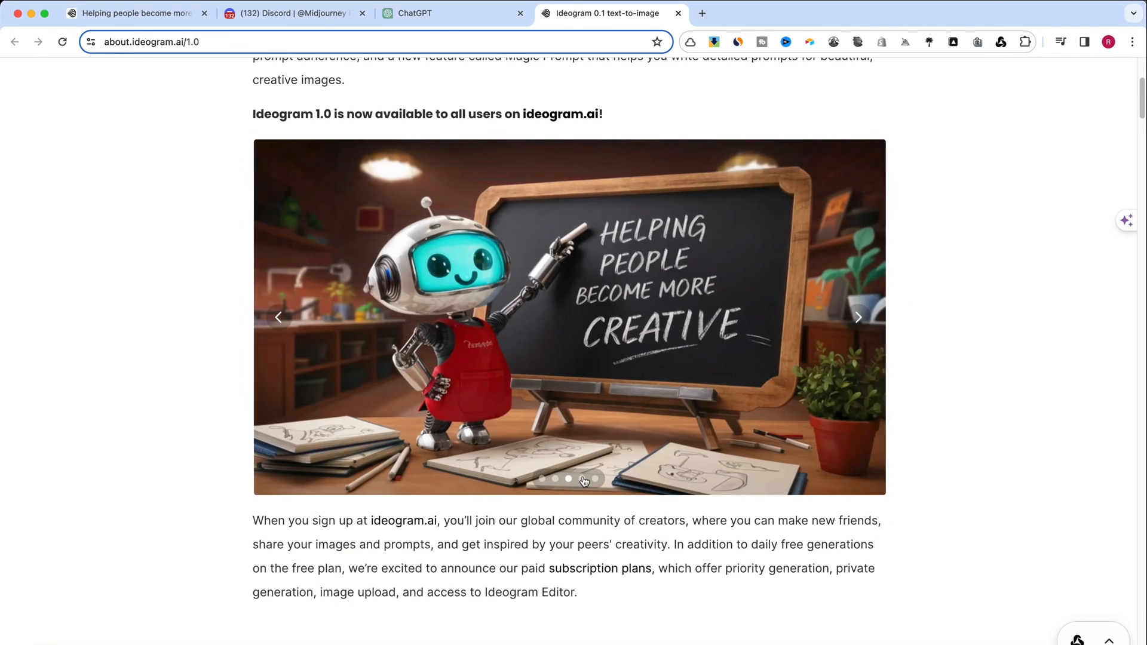
pyautogui.click(581, 479)
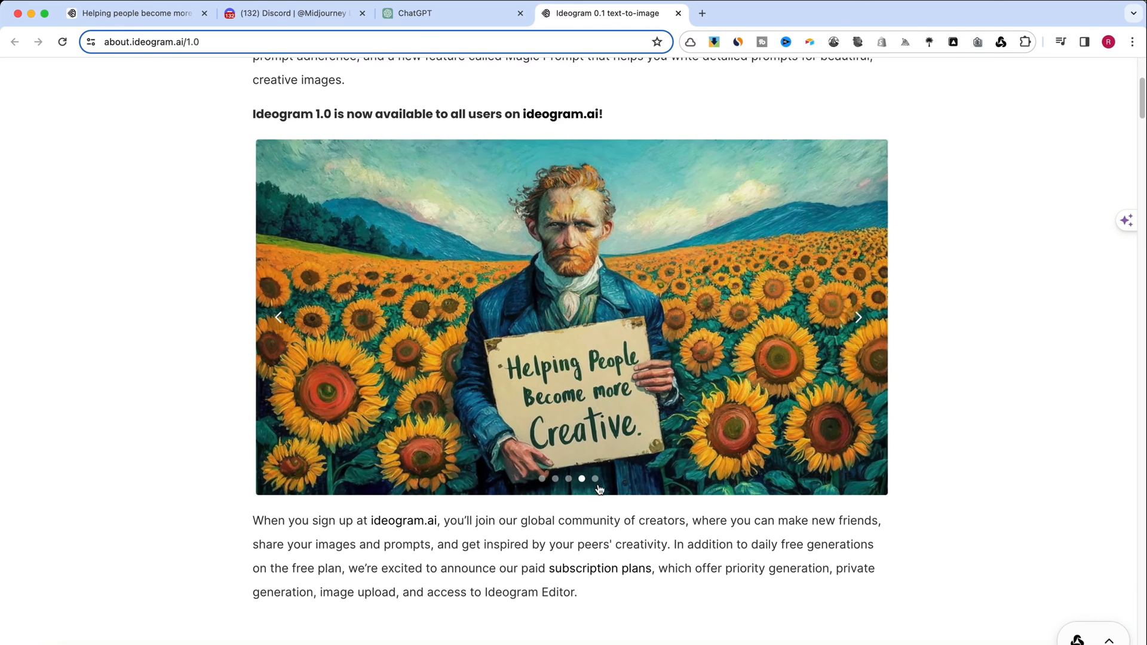
pyautogui.click(858, 317)
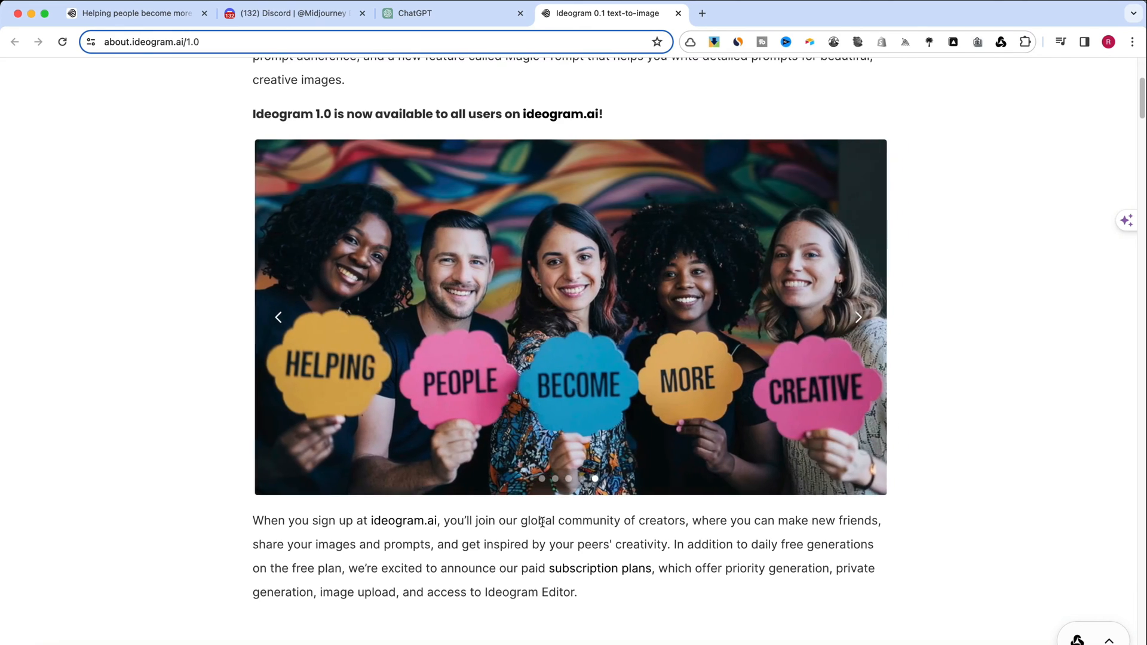
pyautogui.scroll(-3)
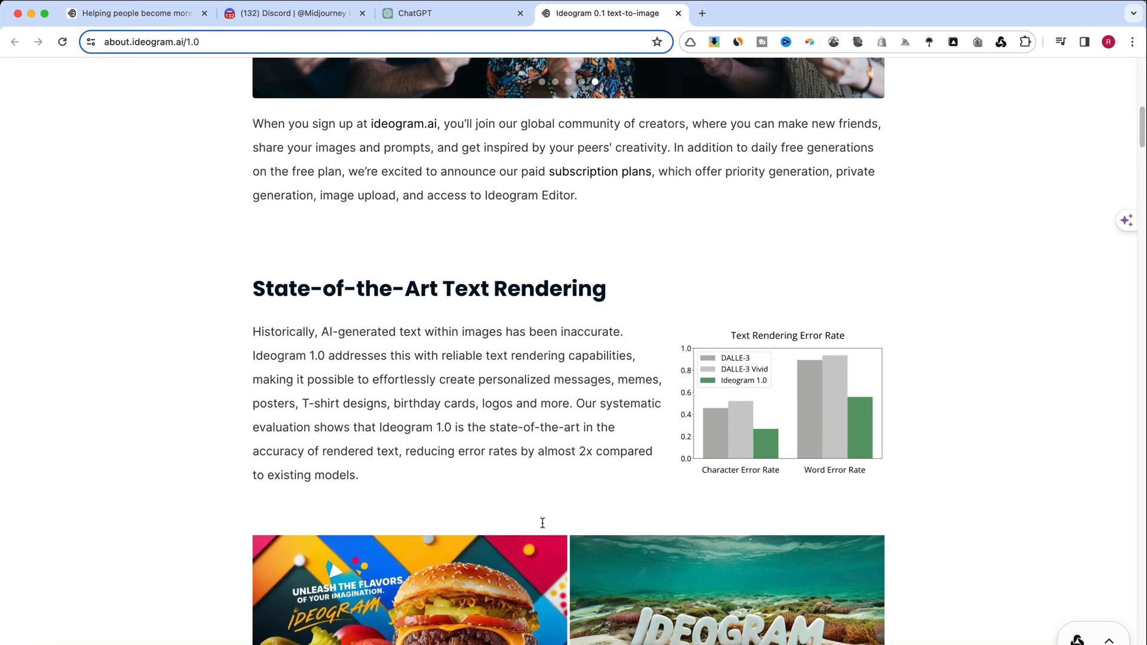
pyautogui.scroll(-3)
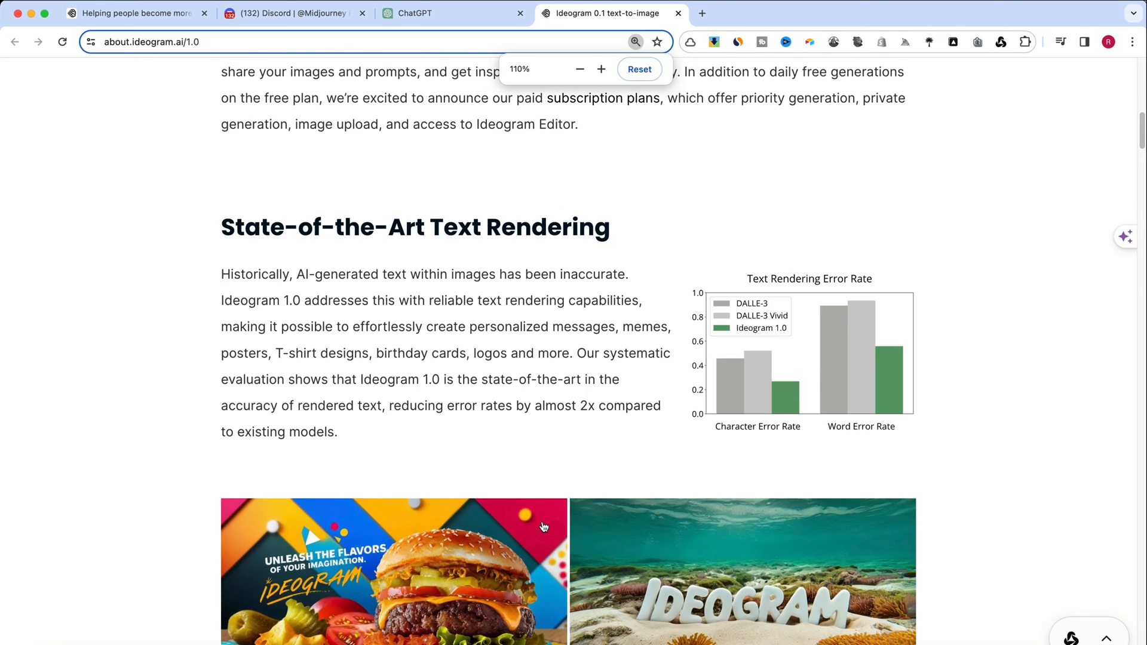
pyautogui.click(580, 69)
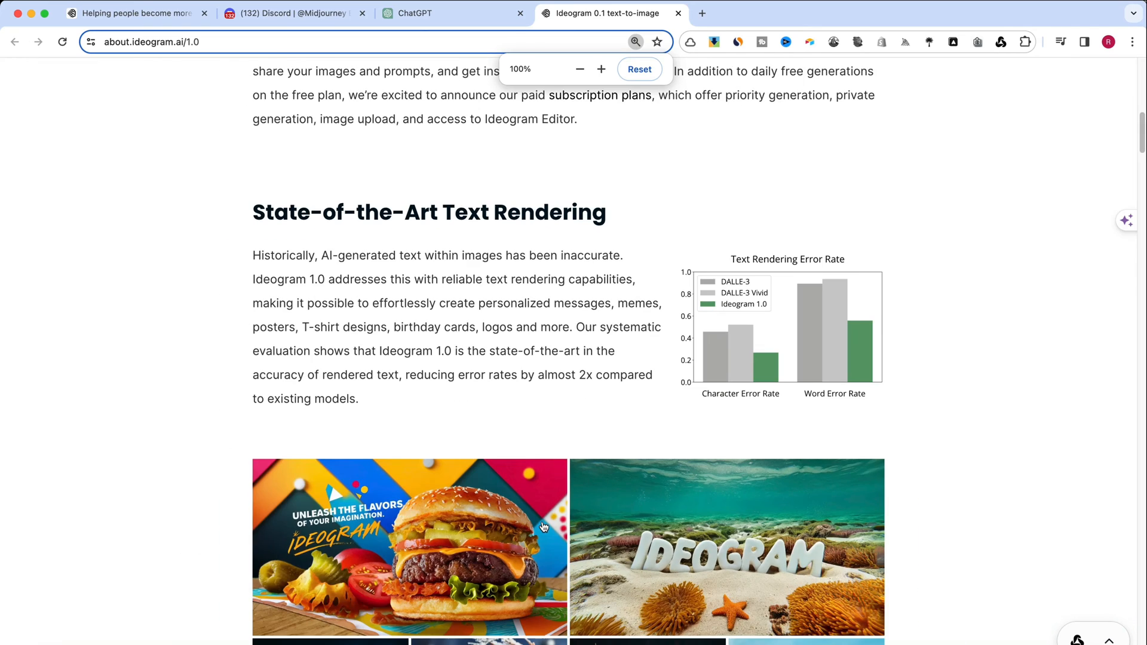
# Read down through the prompt examples to the human-rater comparison charts with DALL·E 3 and Midjourney V6.
pyautogui.scroll(-3)
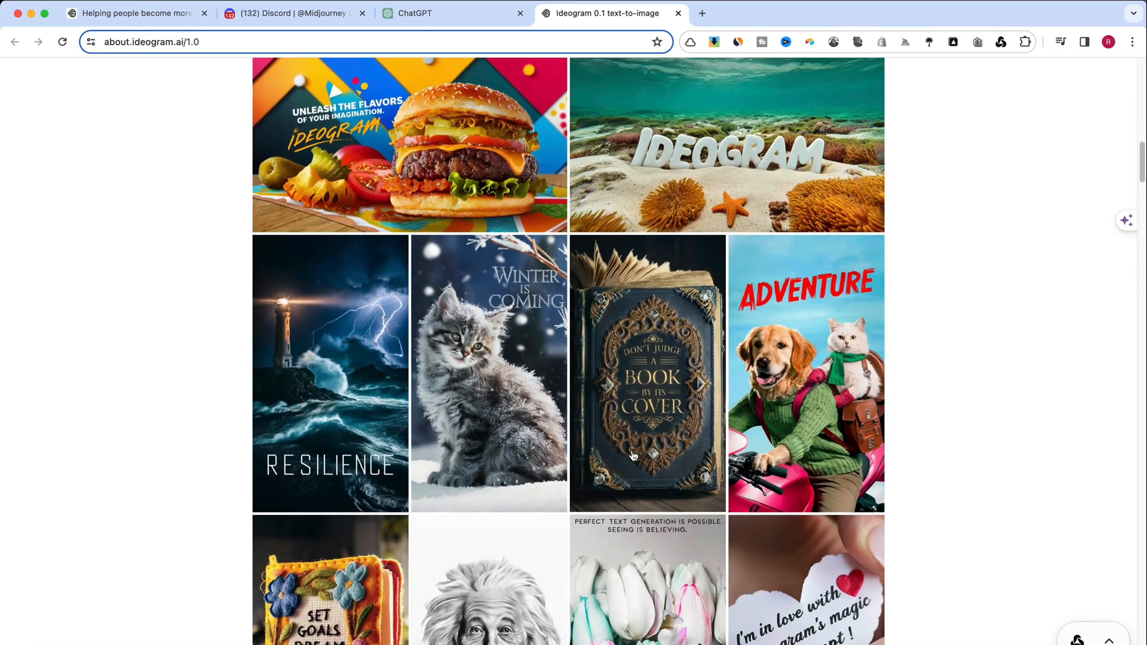
pyautogui.scroll(-3)
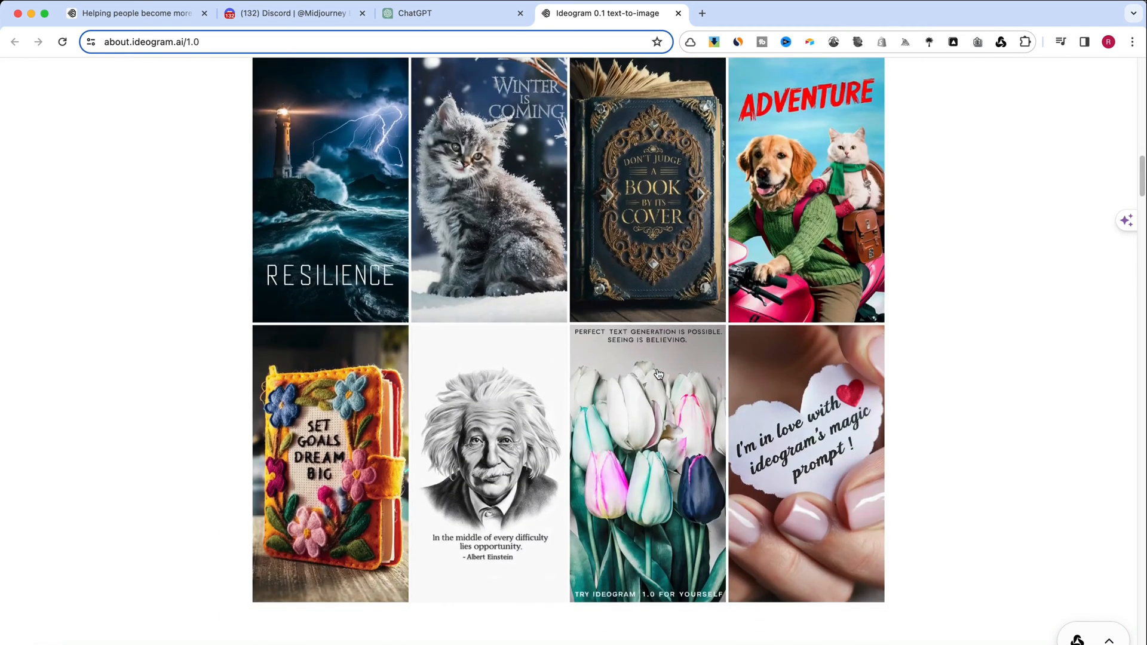
pyautogui.scroll(3)
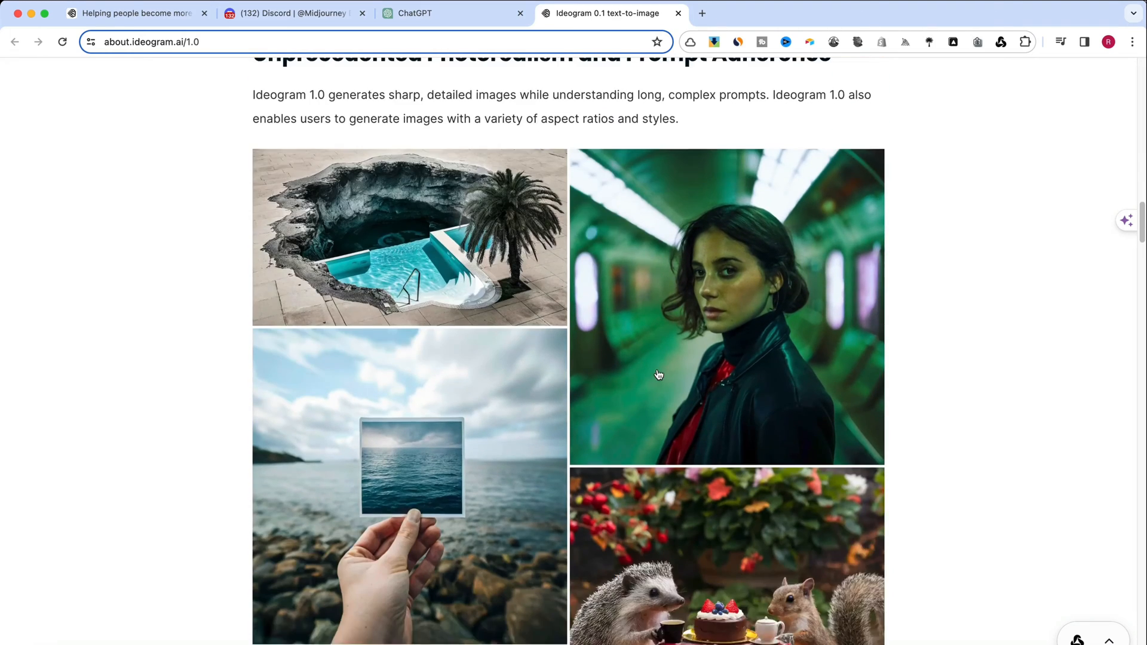
pyautogui.scroll(-3)
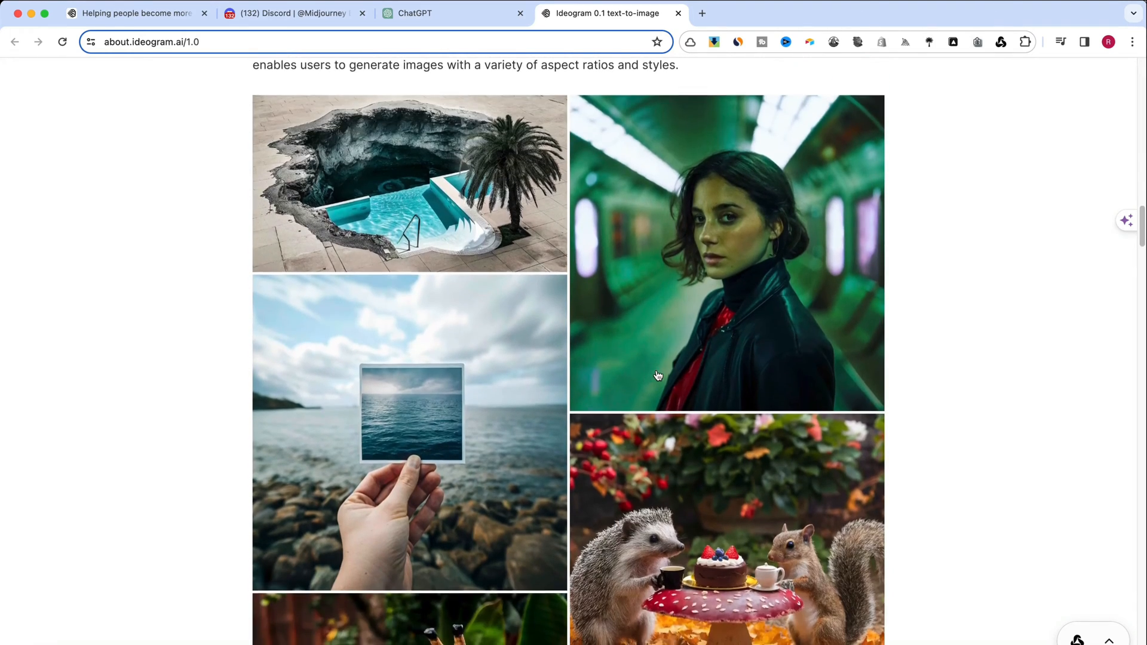
pyautogui.scroll(-3)
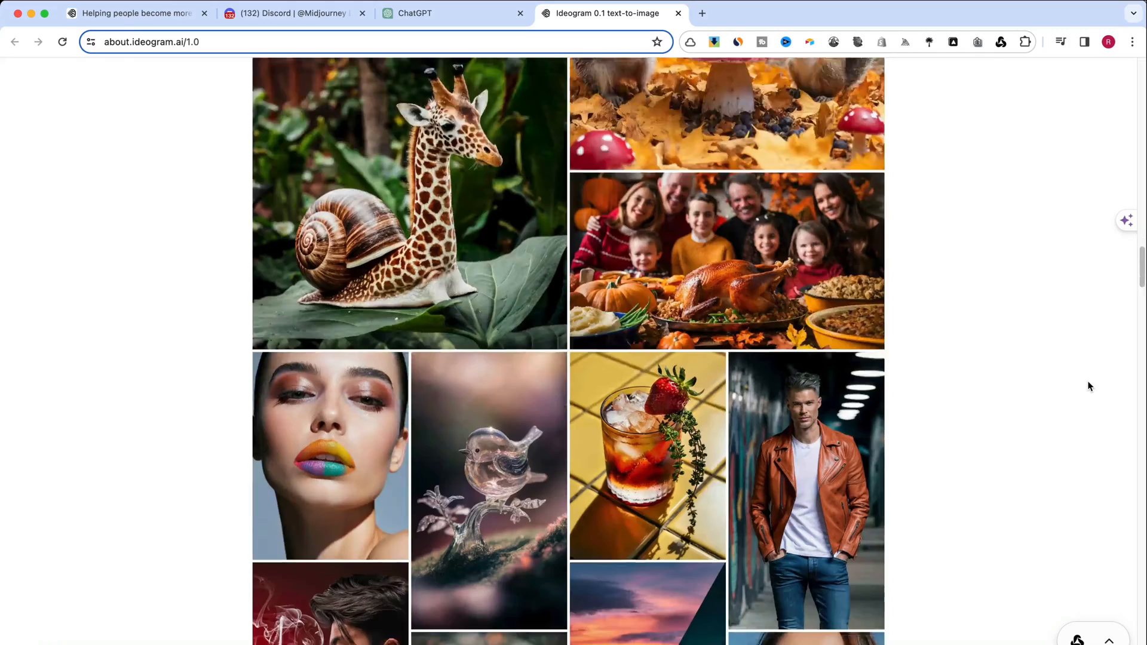
pyautogui.scroll(-3)
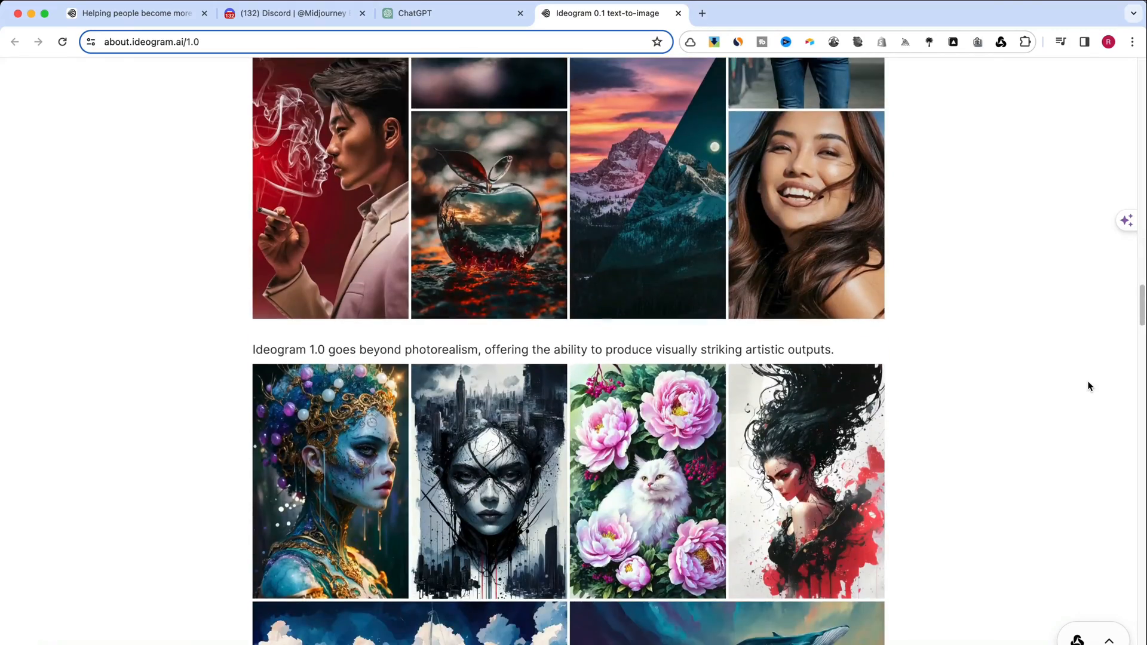
pyautogui.scroll(-3)
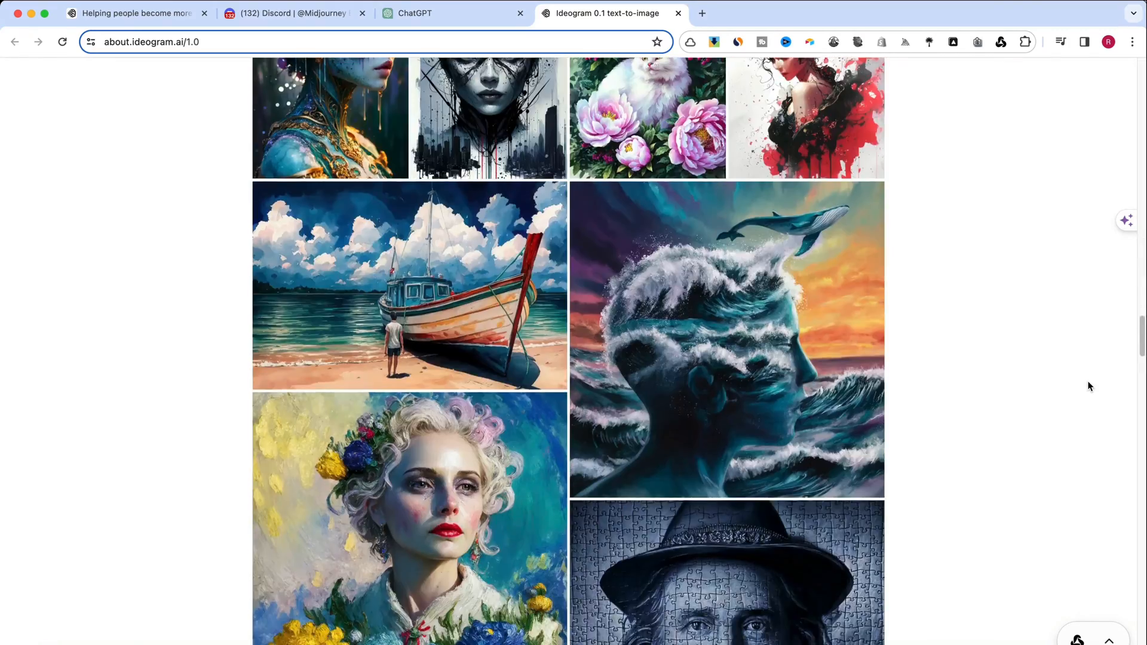
pyautogui.scroll(-3)
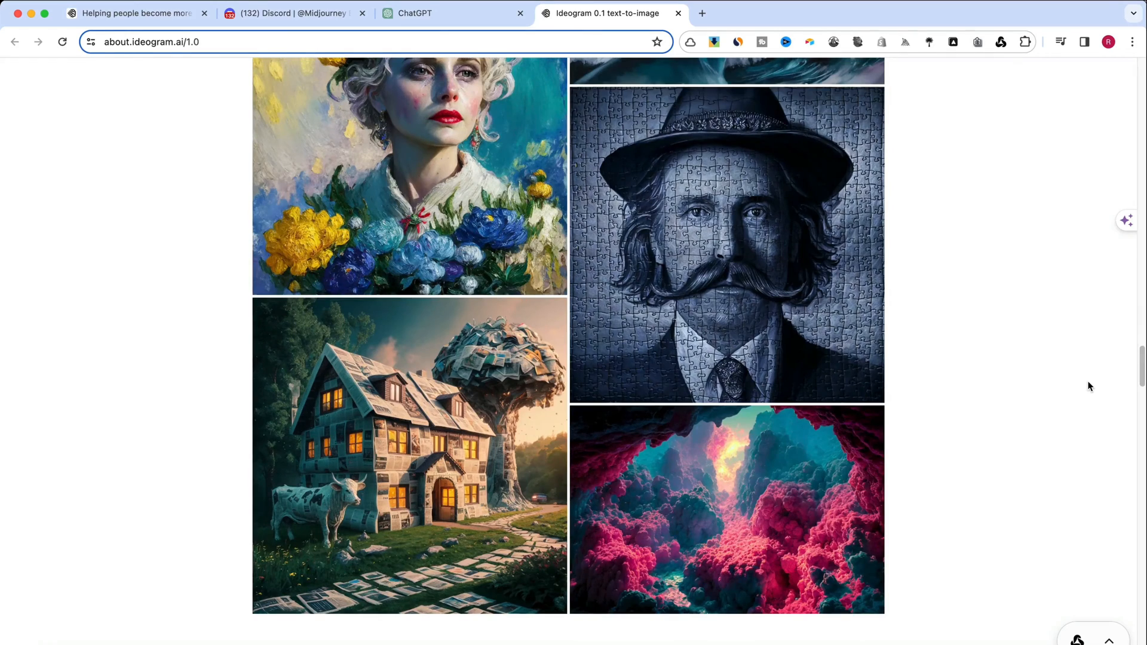
pyautogui.scroll(-3)
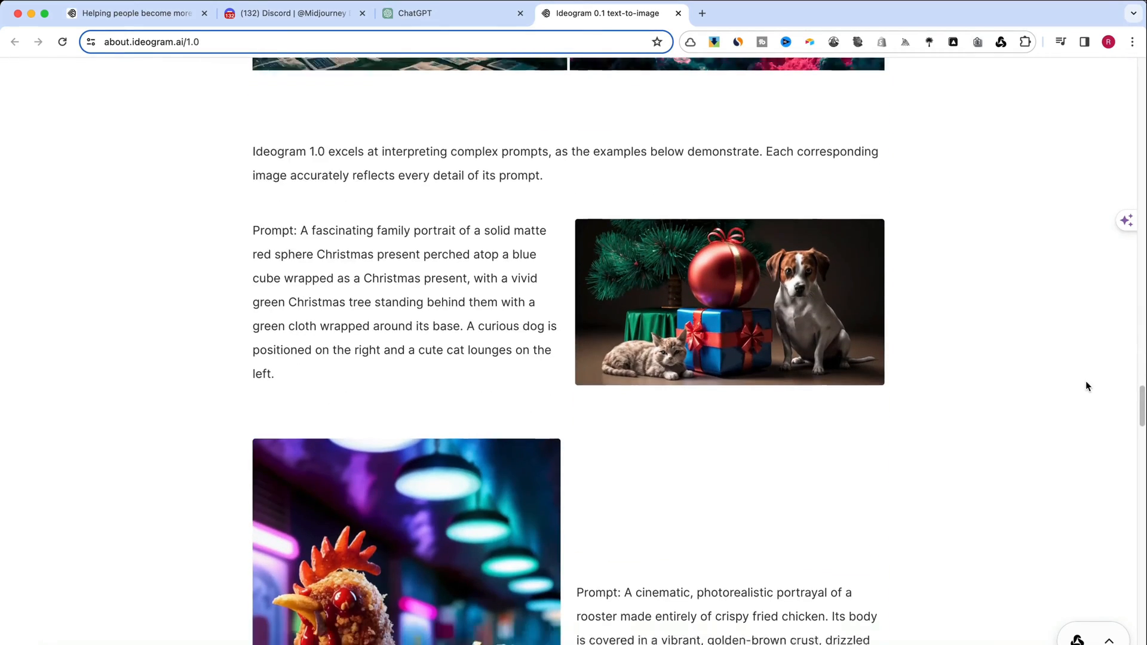
pyautogui.scroll(-3)
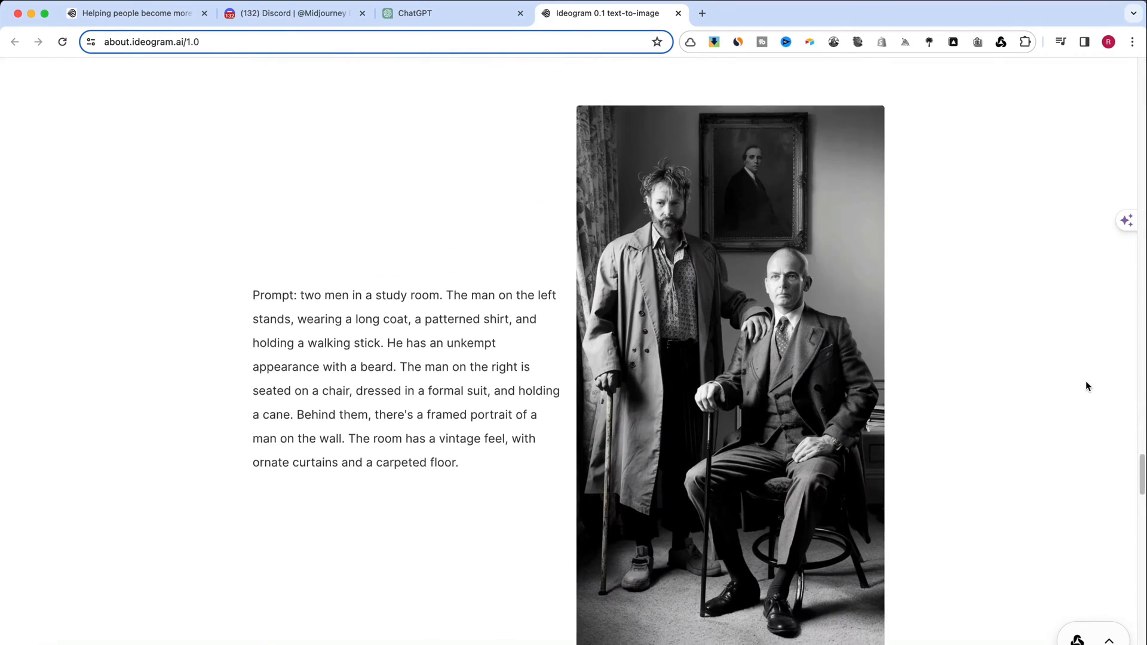
pyautogui.scroll(-3)
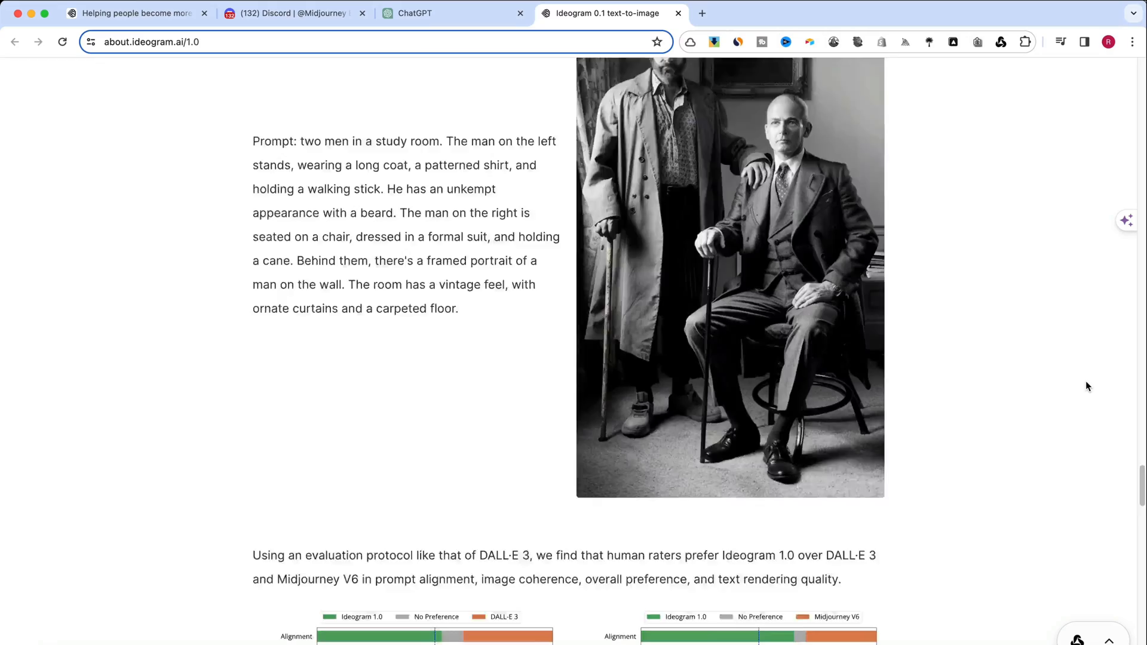
pyautogui.scroll(-3)
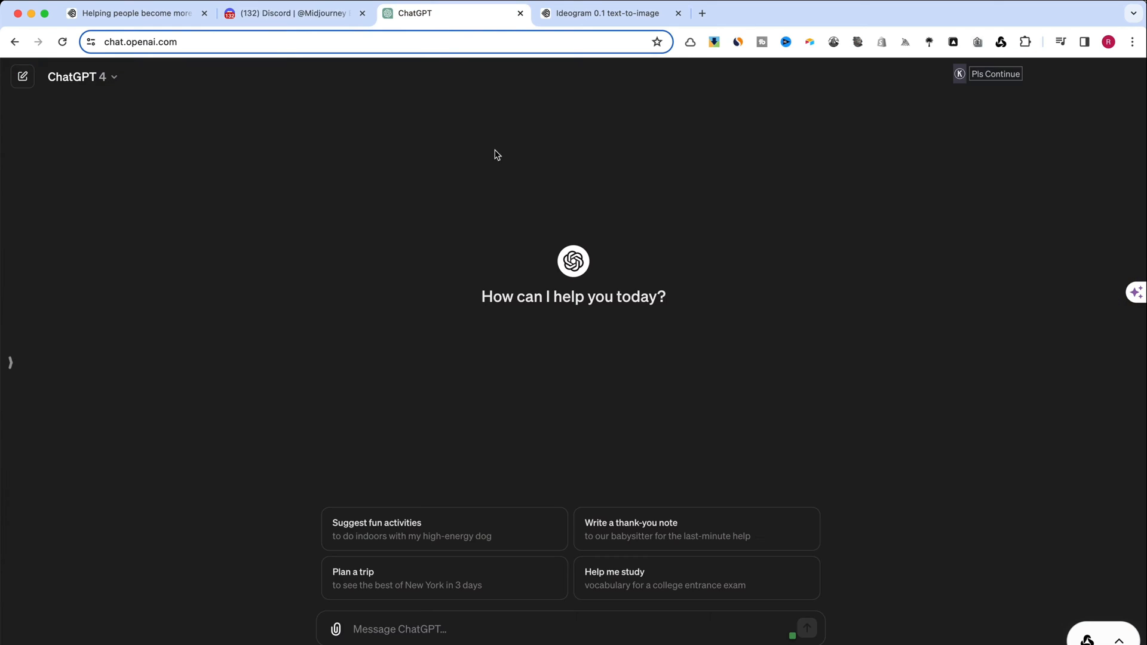
pyautogui.moveTo(522, 187)
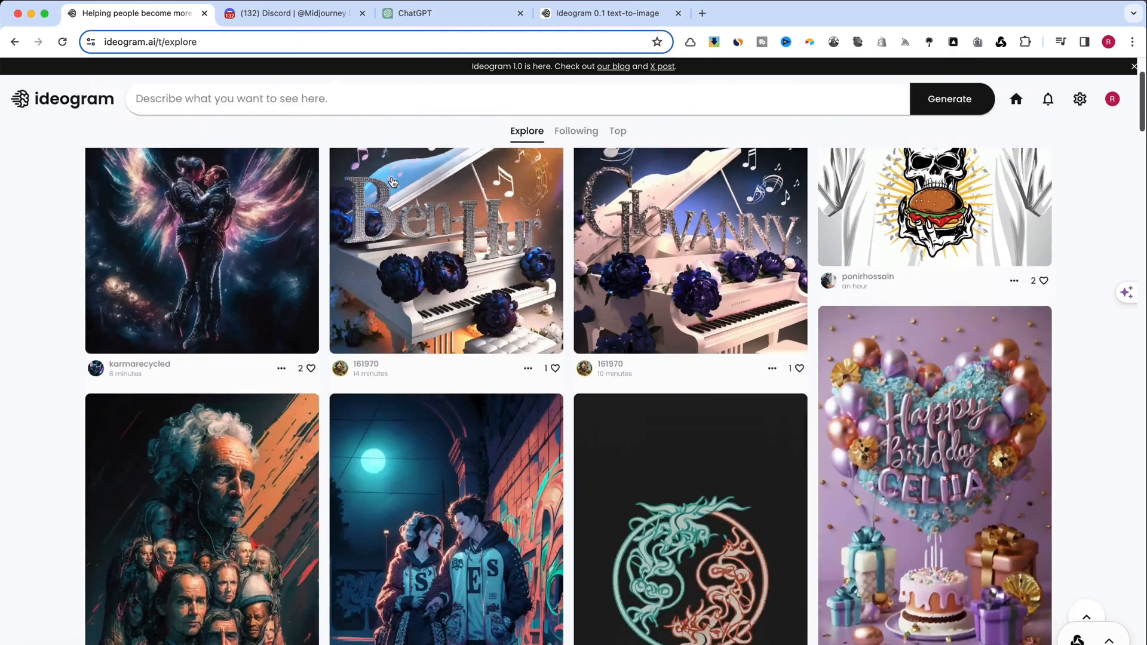
# Switch to the Top feed limited to the past week and scroll through the results.
pyautogui.click(617, 130)
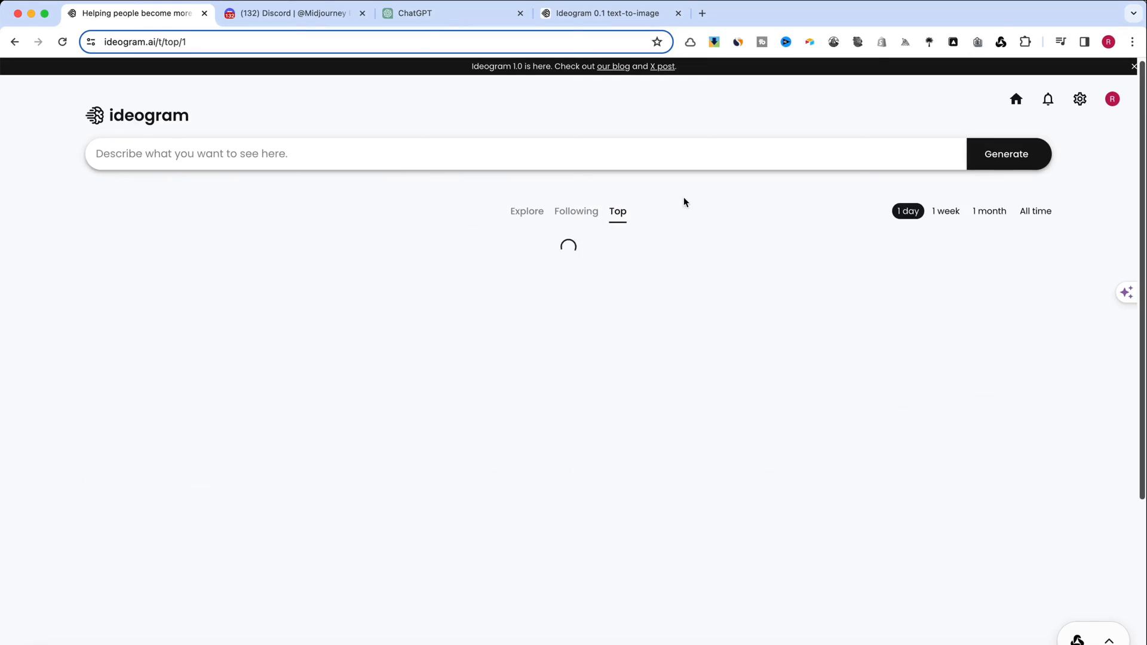
pyautogui.scroll(-3)
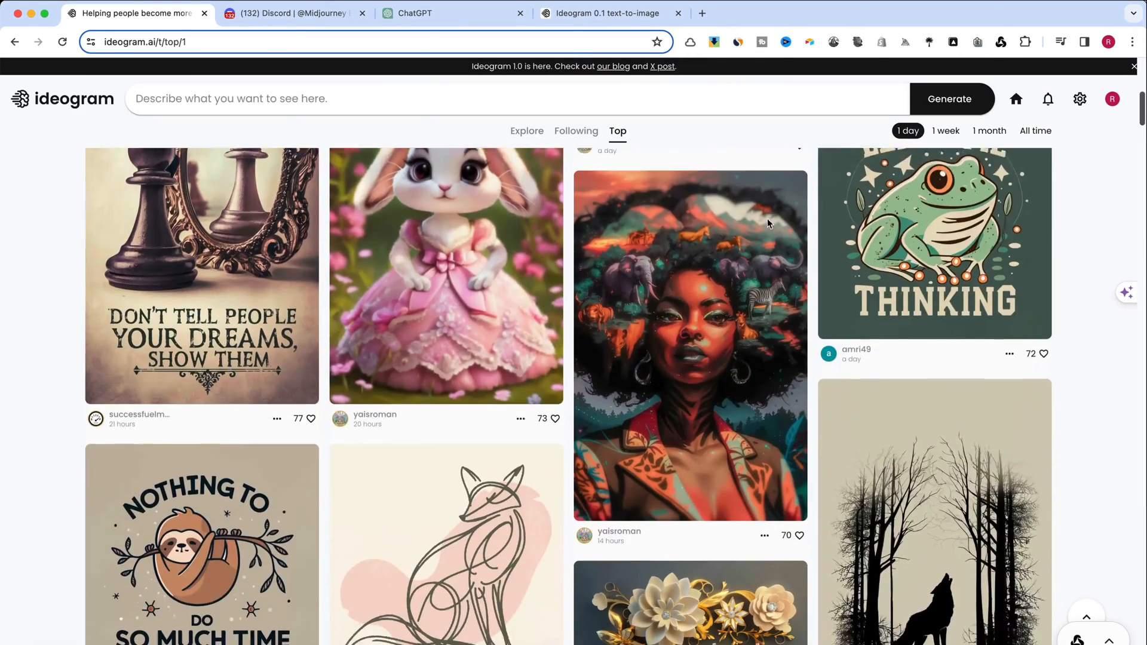
pyautogui.scroll(3)
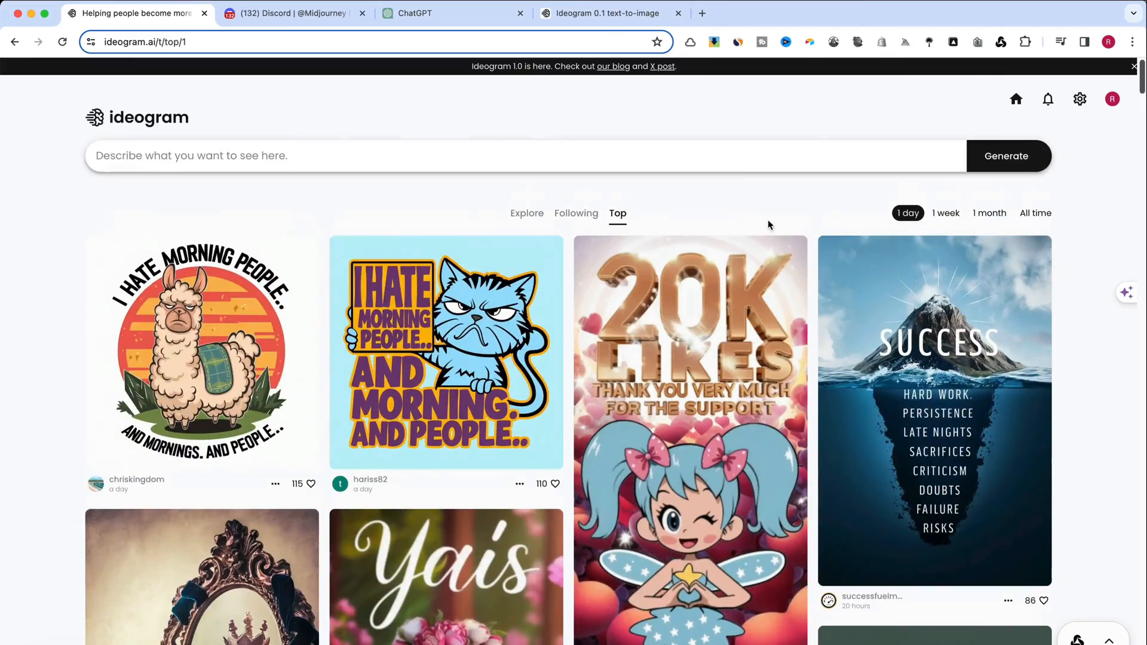
pyautogui.click(944, 212)
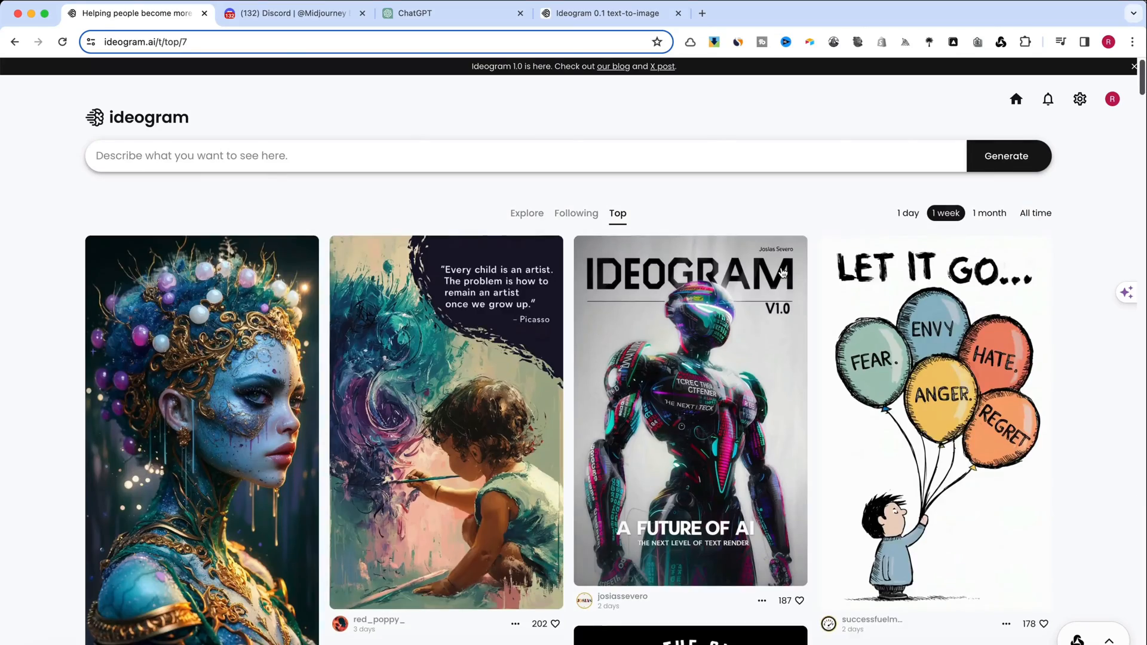
pyautogui.scroll(-3)
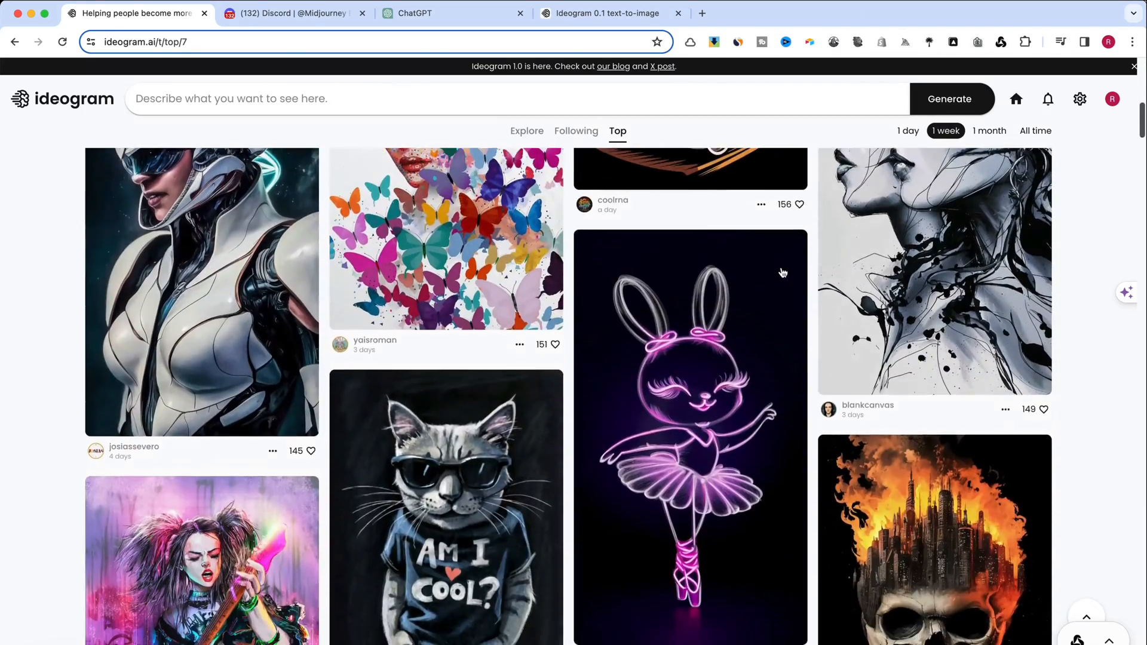
pyautogui.scroll(-3)
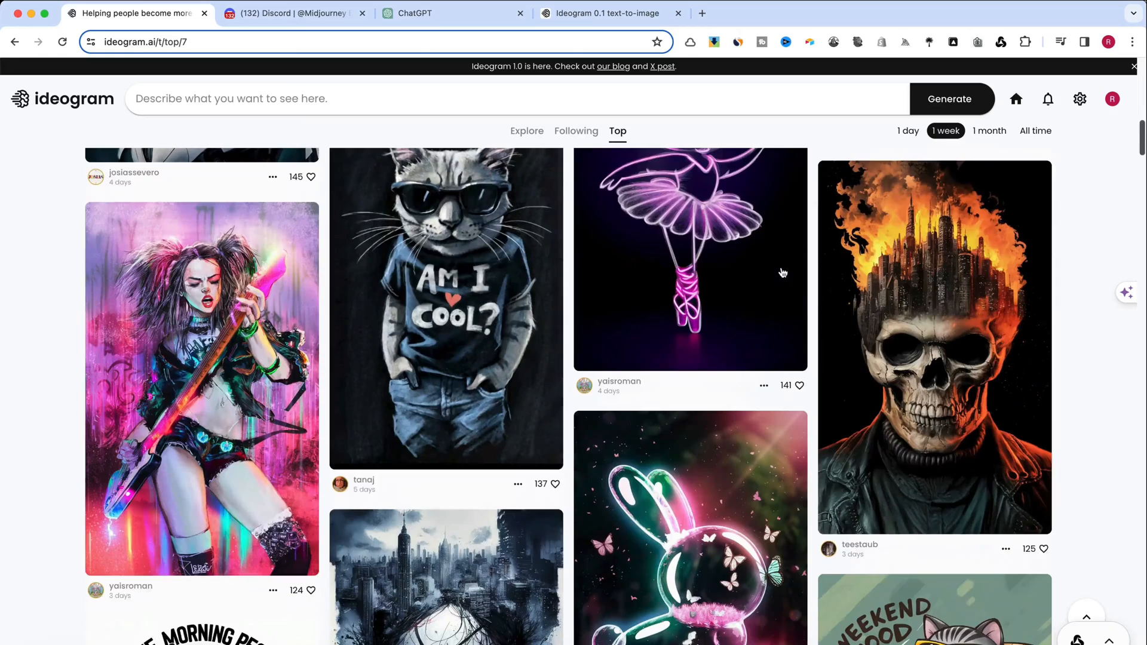
# Open the 'Am I cool?' cat-in-sunglasses image and view its prompt details.
pyautogui.click(445, 307)
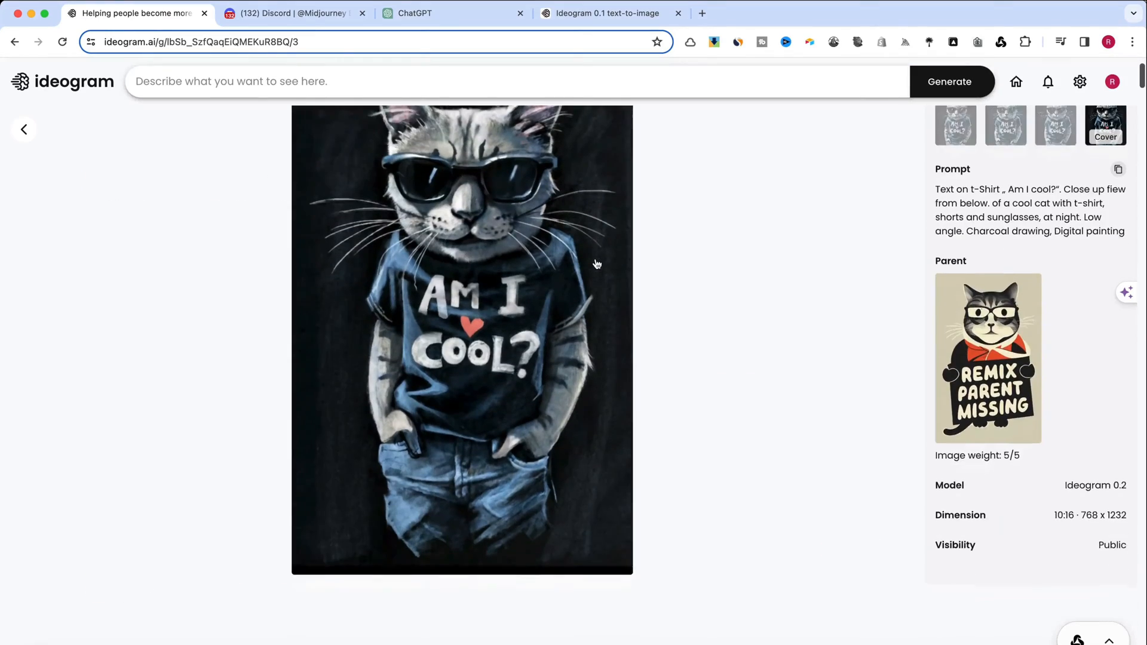
pyautogui.scroll(3)
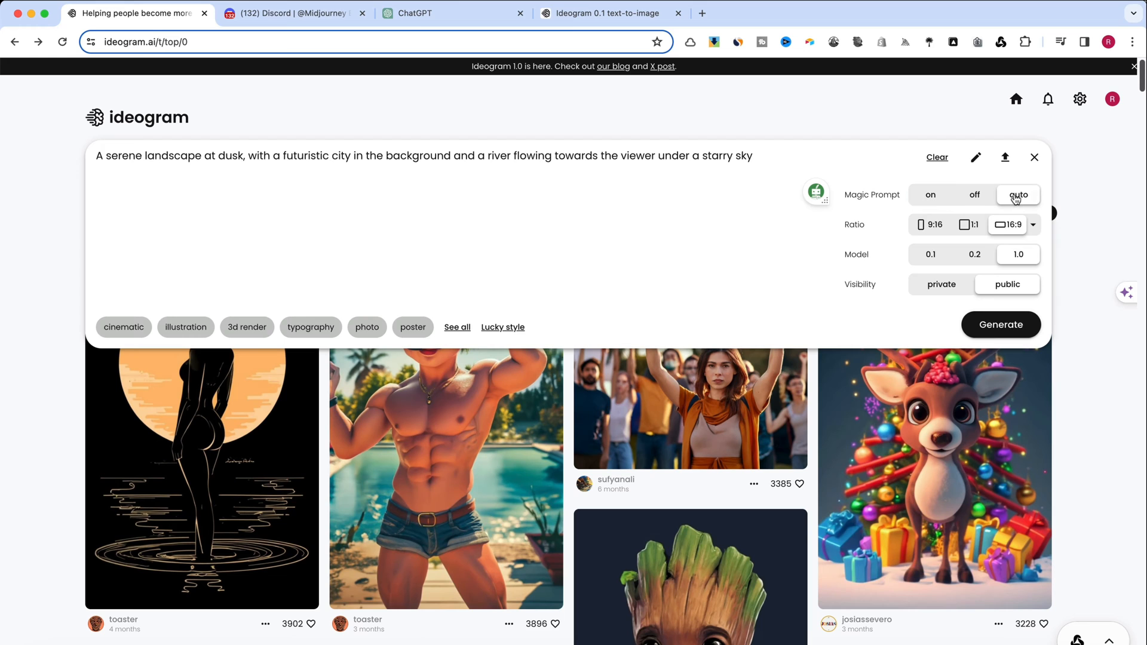
pyautogui.moveTo(1017, 251)
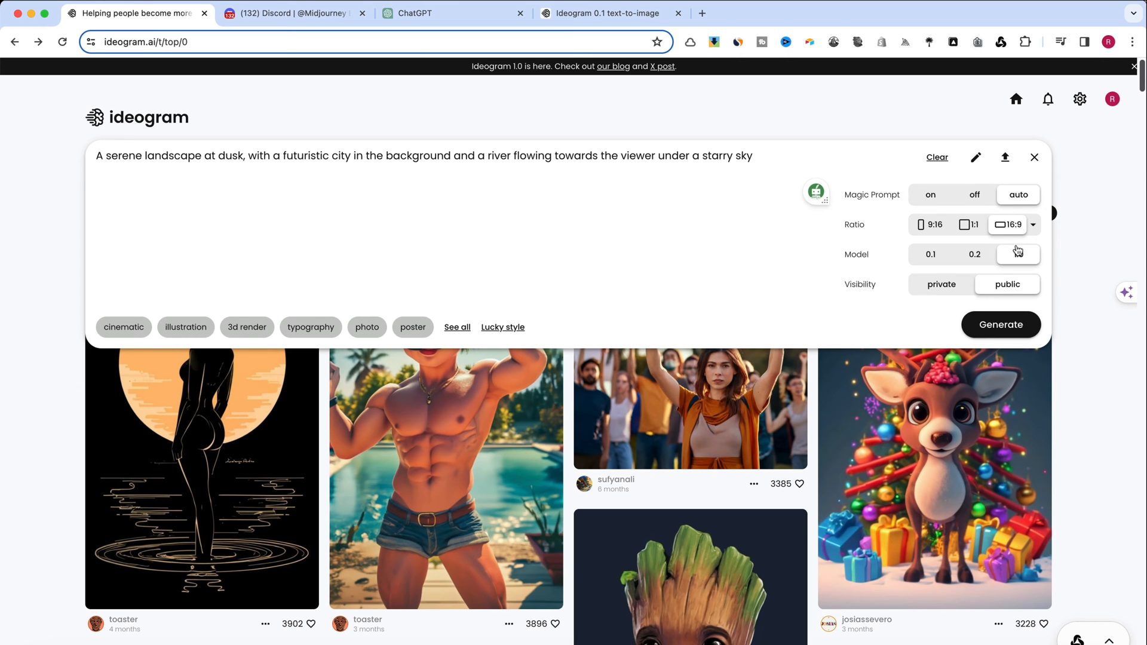
# Start generating four 16:9 images of the dusk landscape with model 1.0 and Magic Prompt auto.
pyautogui.click(1000, 323)
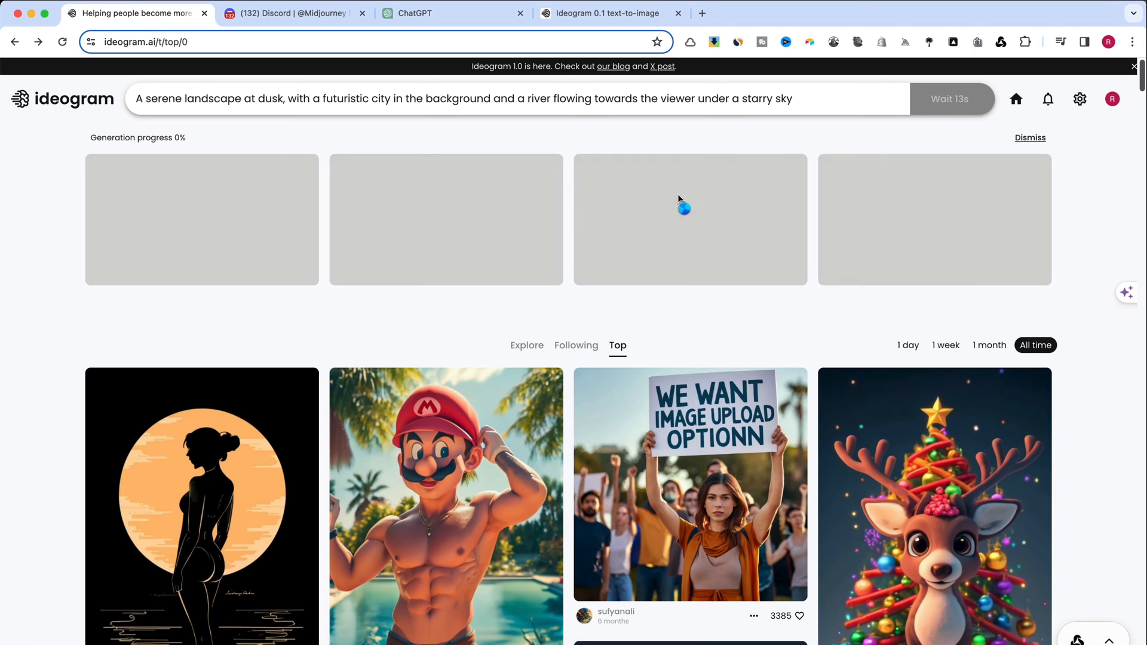
pyautogui.moveTo(592, 215)
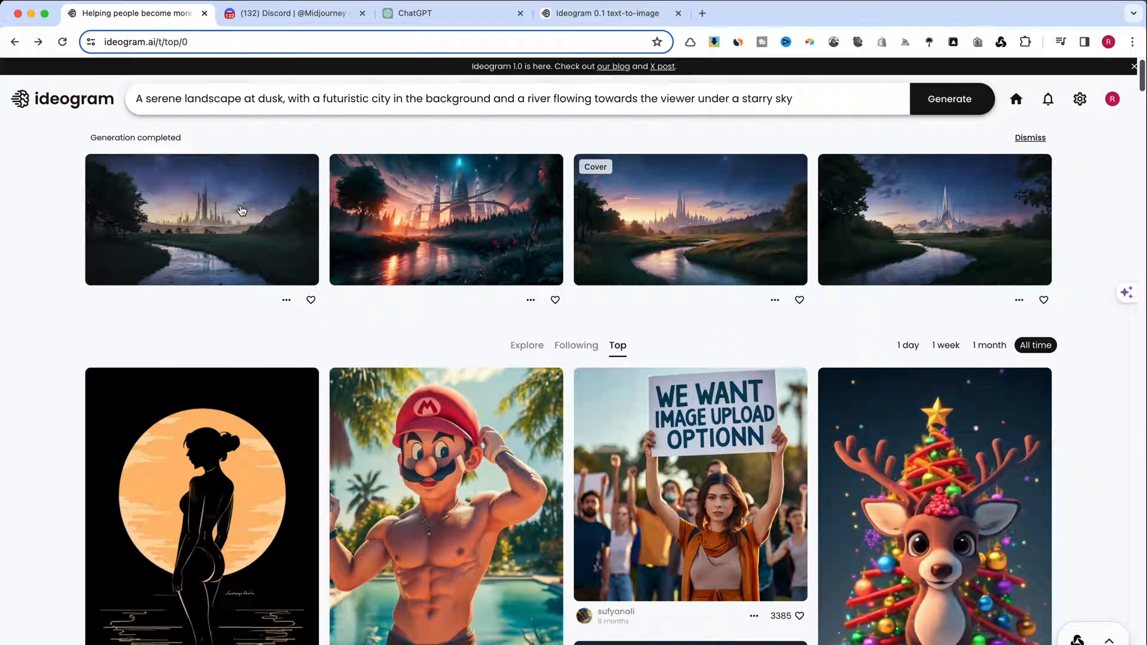
# Open the first generated dusk-landscape thumbnail for a closer look.
pyautogui.click(293, 13)
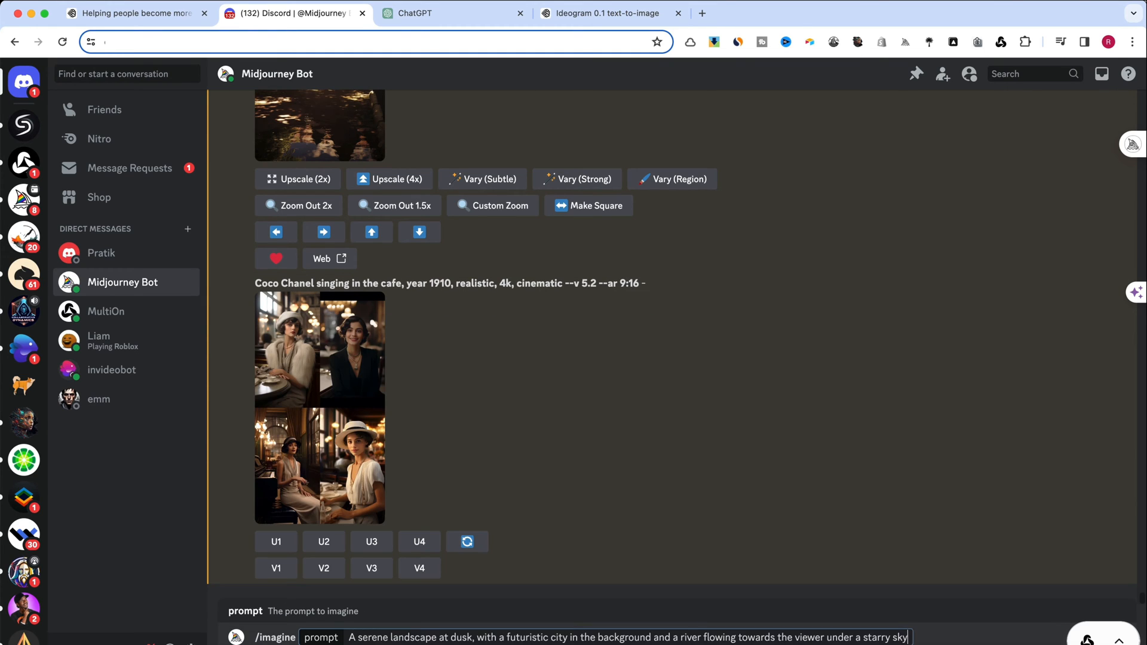
# Append '--ar 16:9' to the Midjourney /imagine dusk-landscape prompt.
pyautogui.write('--ar 16')
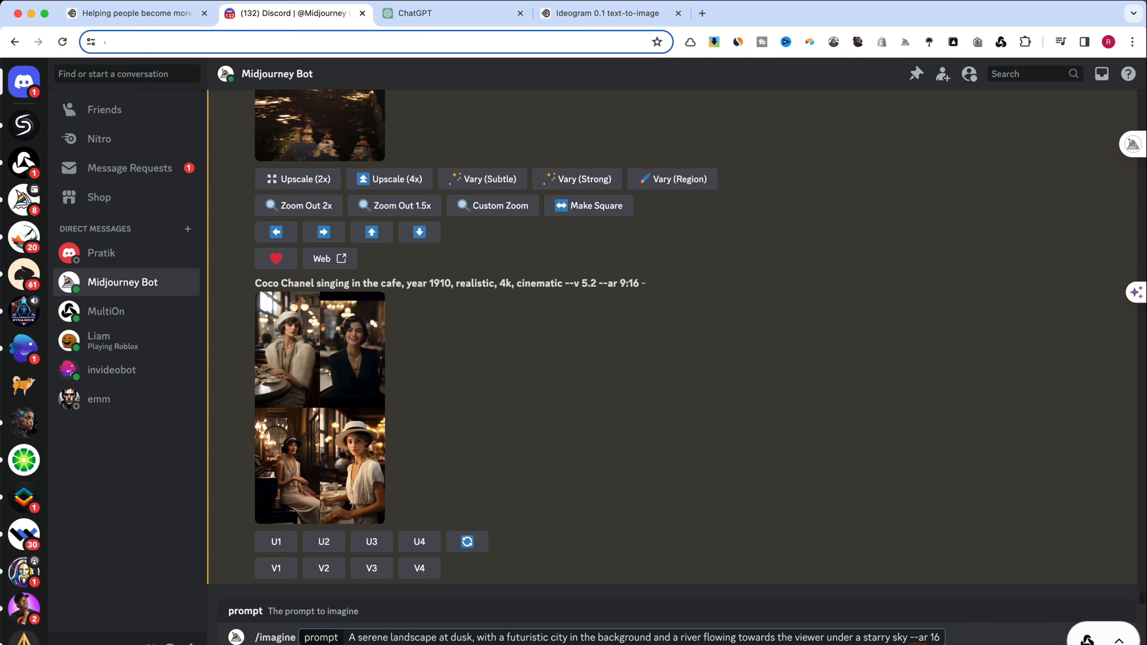
pyautogui.write(':9')
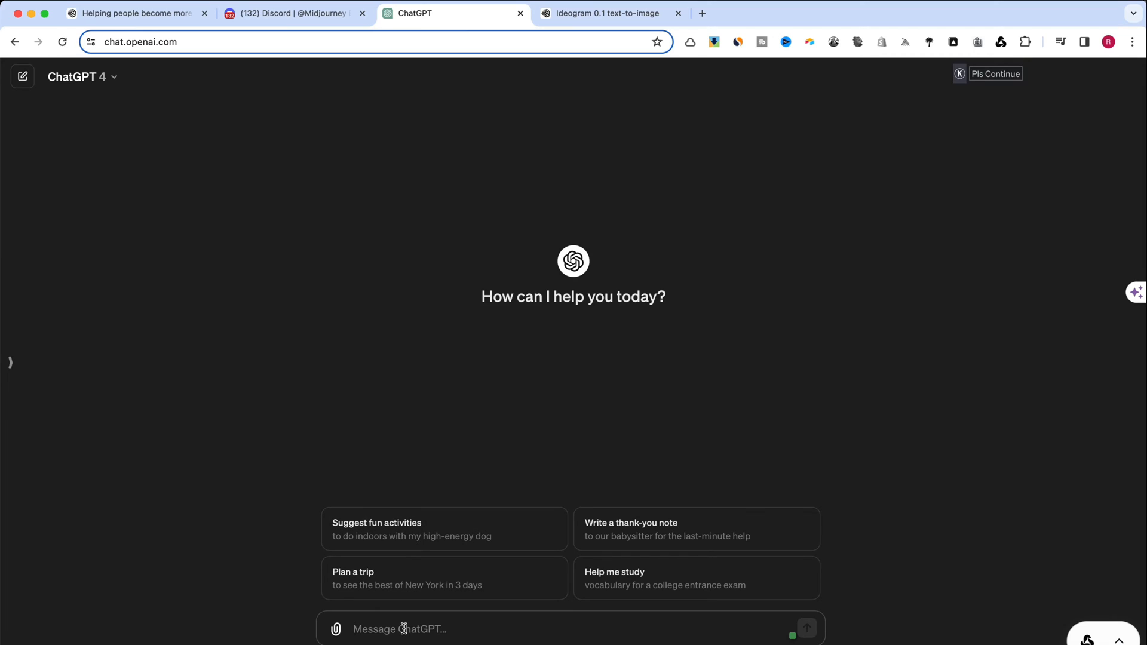
# Send ChatGPT 'Generate an image:' with the dusk-landscape prompt and 'aspect ratio 16:9'.
pyautogui.write('Generate an')
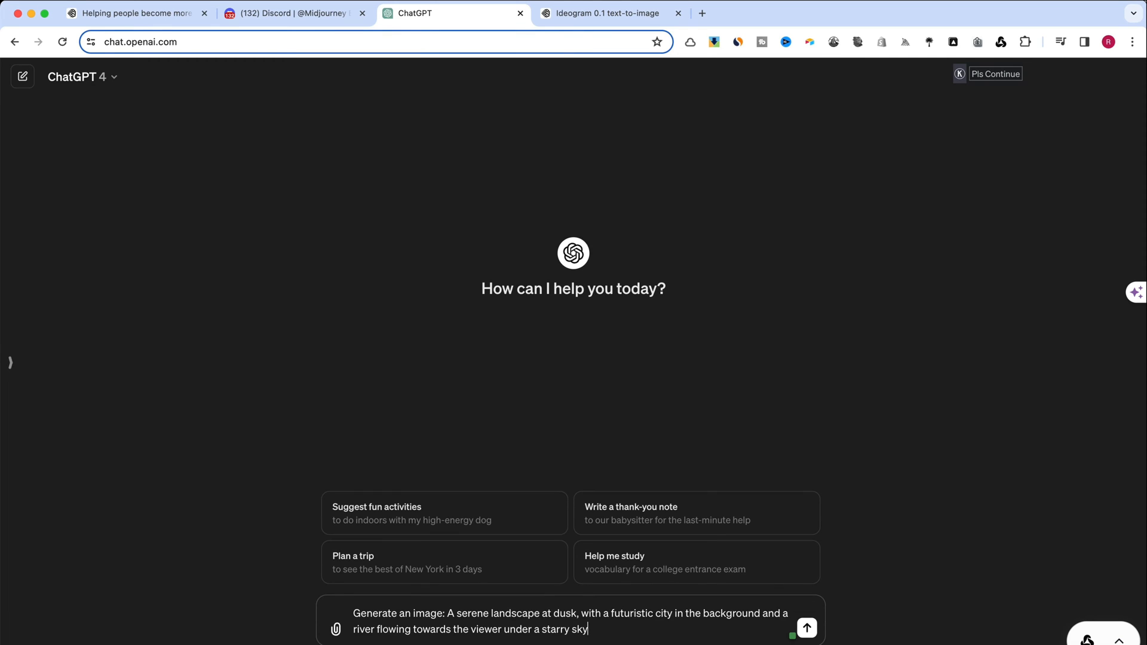
pyautogui.write('aspect ra')
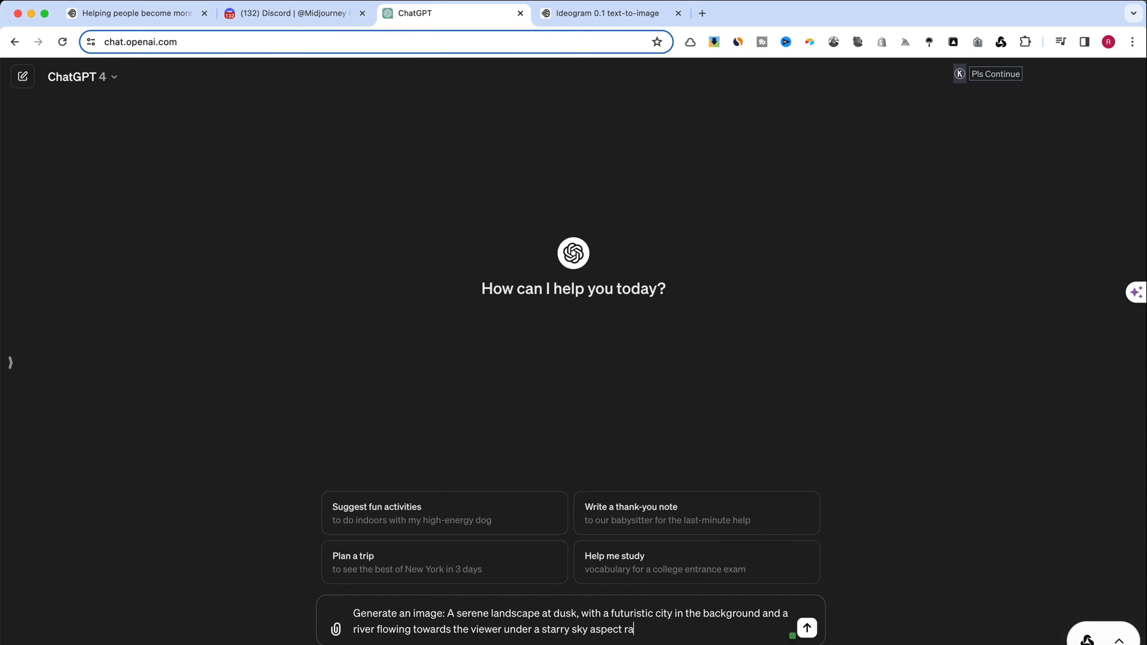
pyautogui.write('tio')
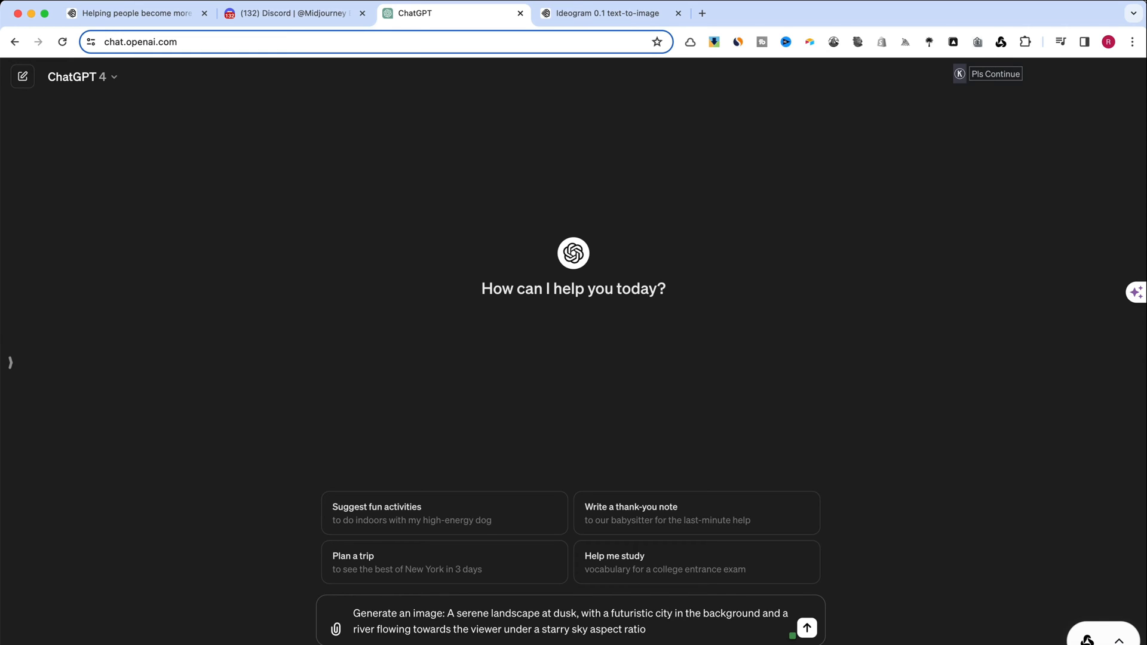
pyautogui.write('16')
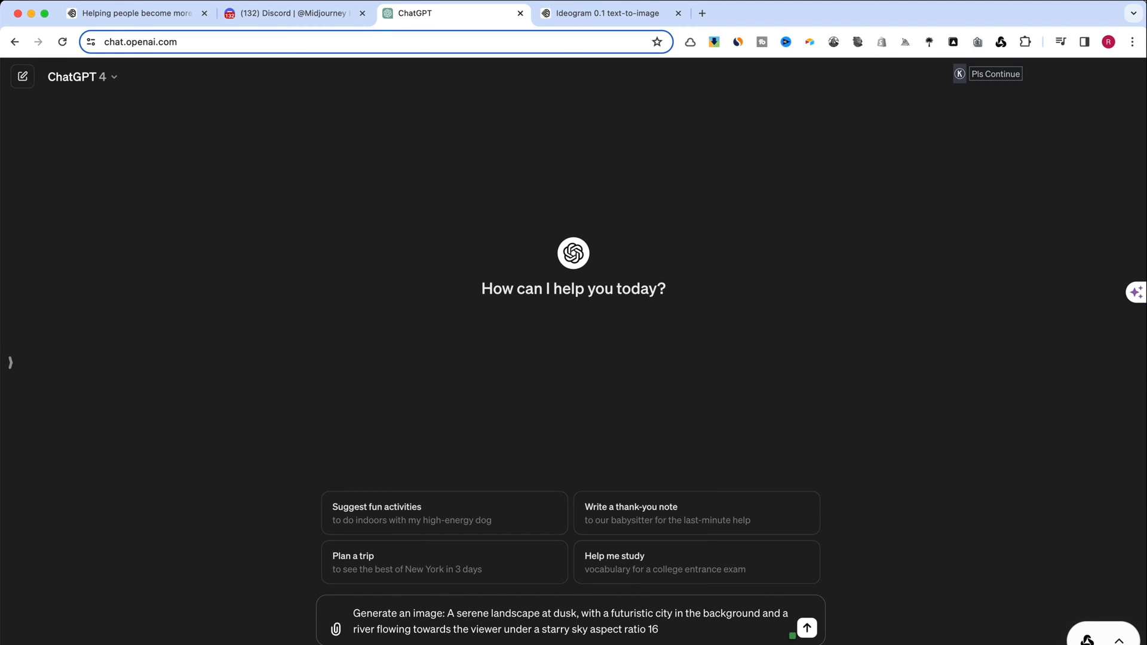
pyautogui.click(807, 627)
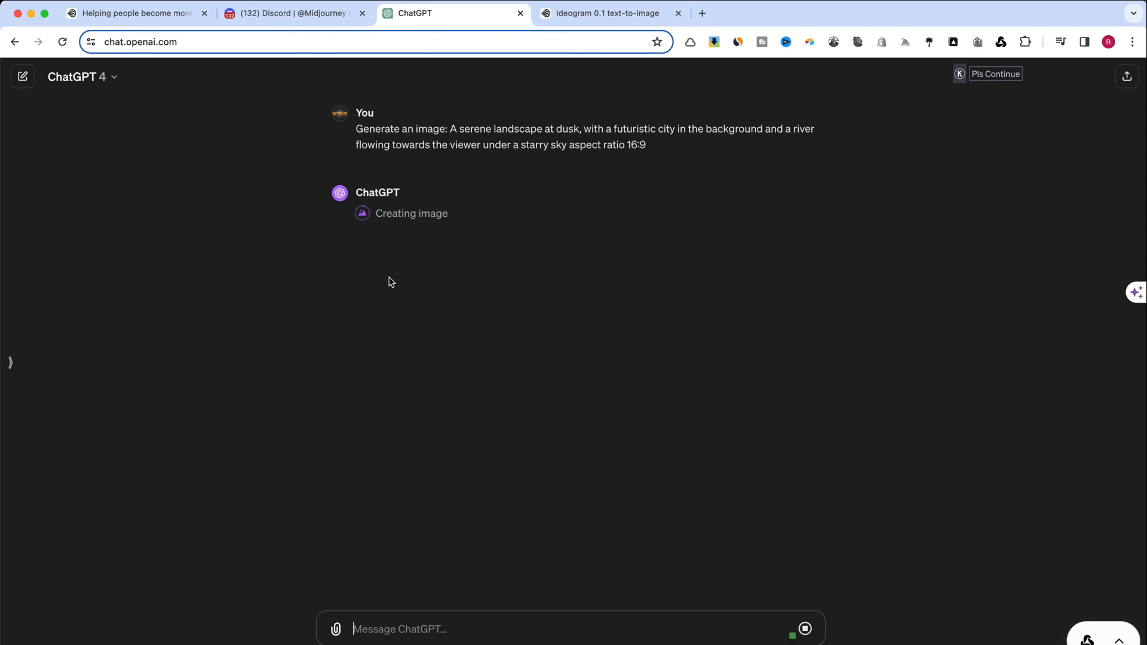
pyautogui.moveTo(239, 293)
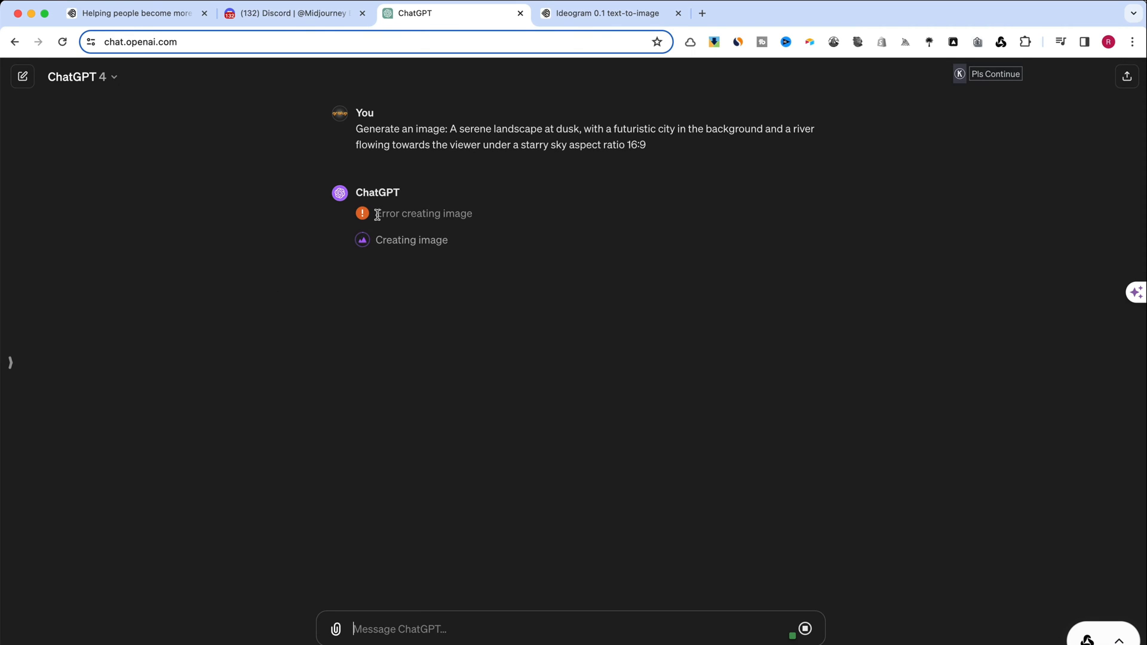
pyautogui.moveTo(370, 289)
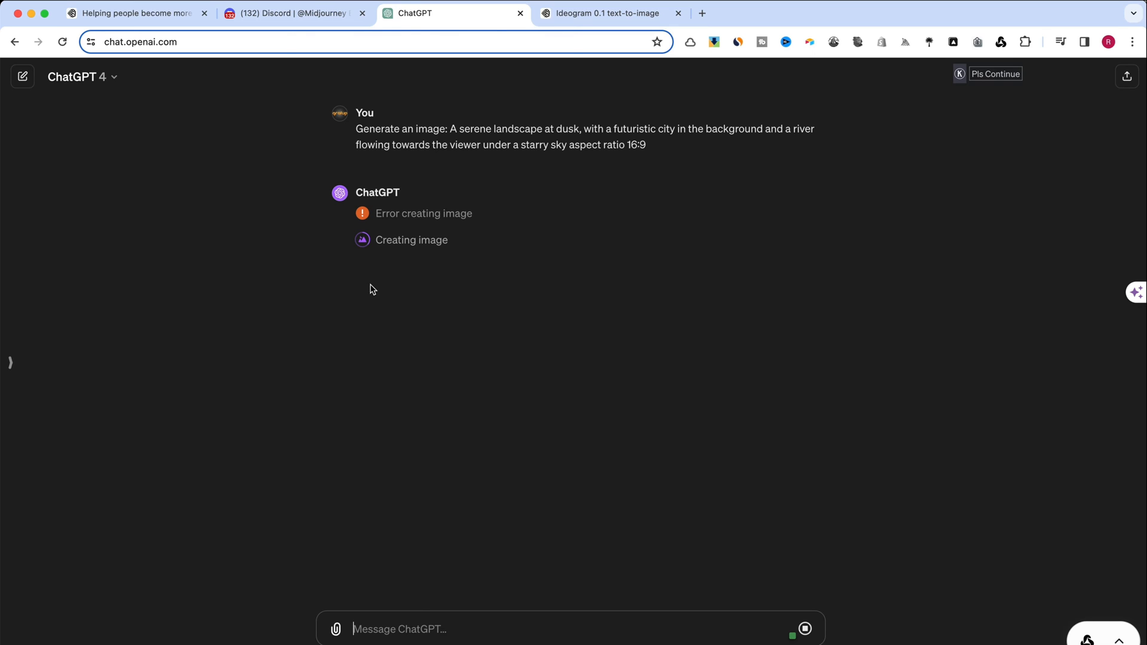
pyautogui.moveTo(396, 280)
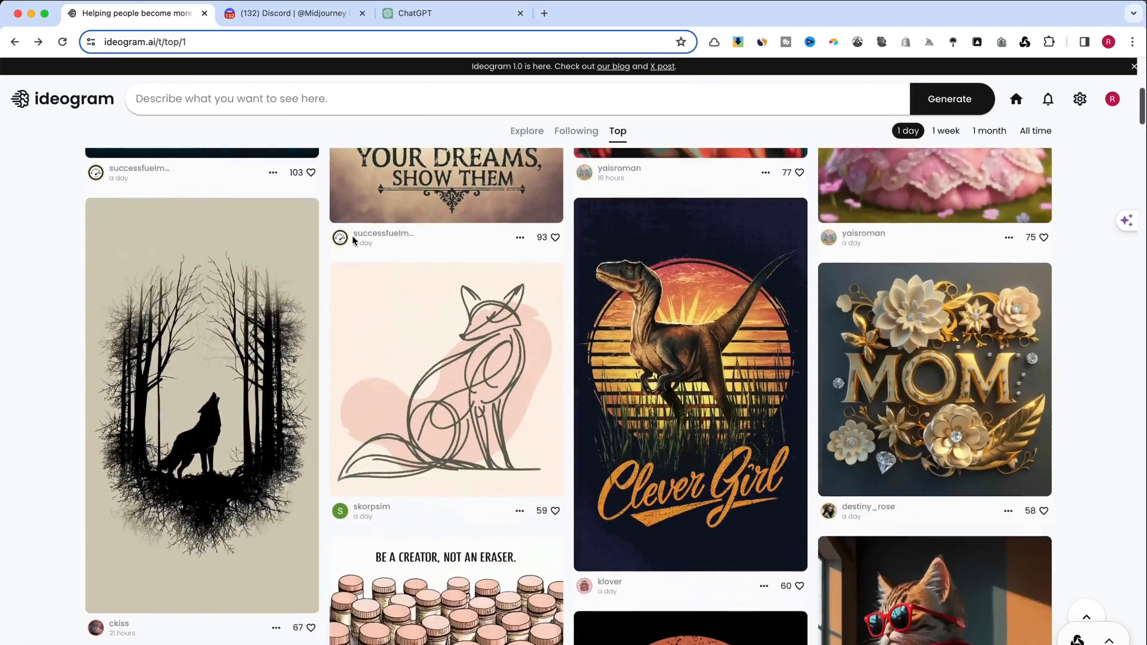
# Scroll the Top feed, then switch its filter to the past week.
pyautogui.scroll(-3)
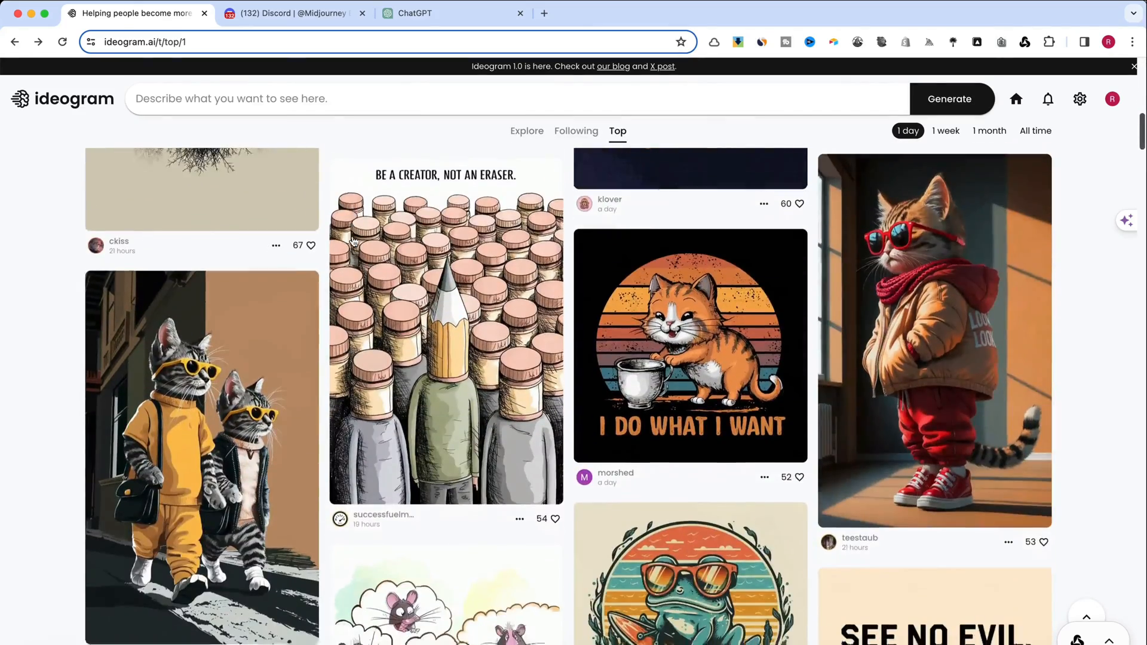
pyautogui.scroll(-3)
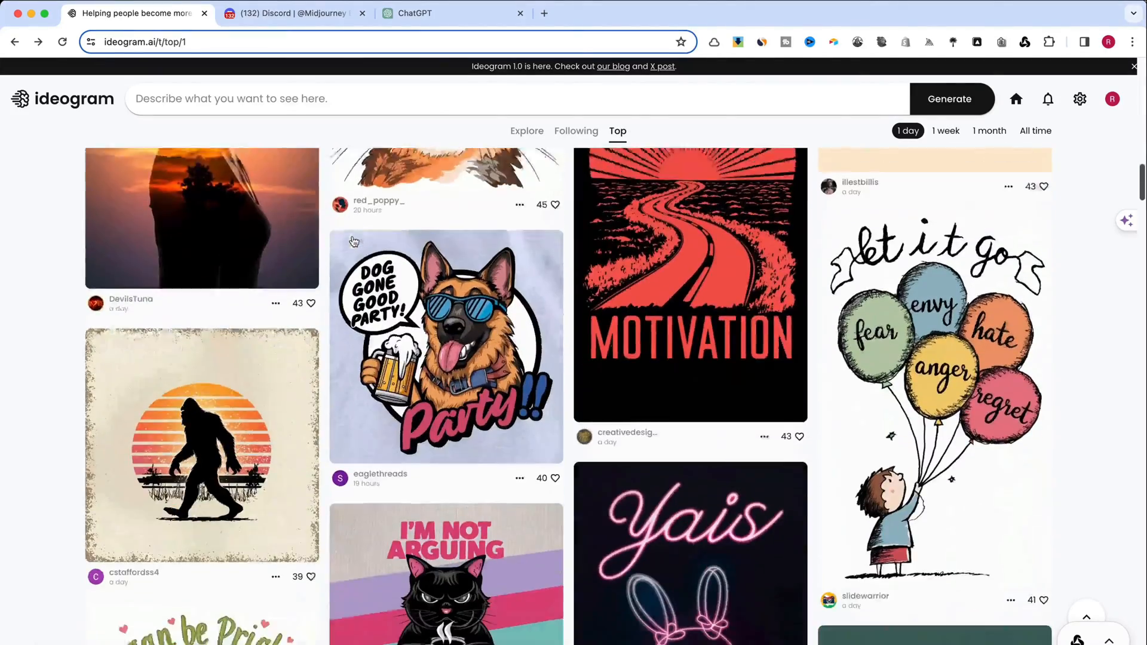
pyautogui.scroll(-3)
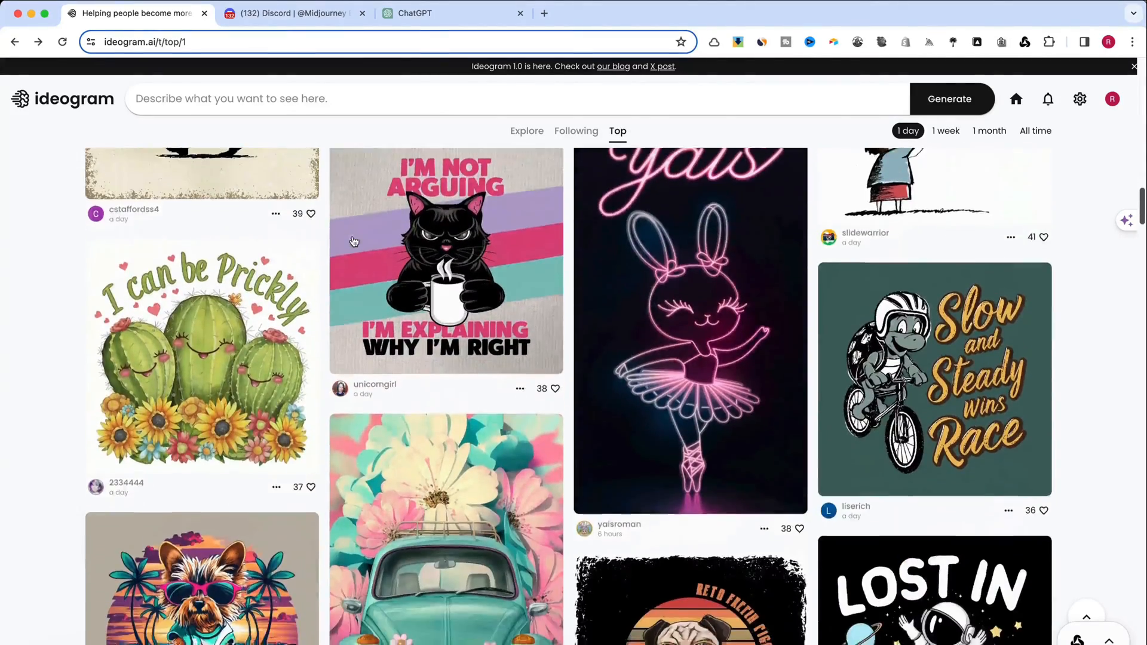
pyautogui.scroll(-3)
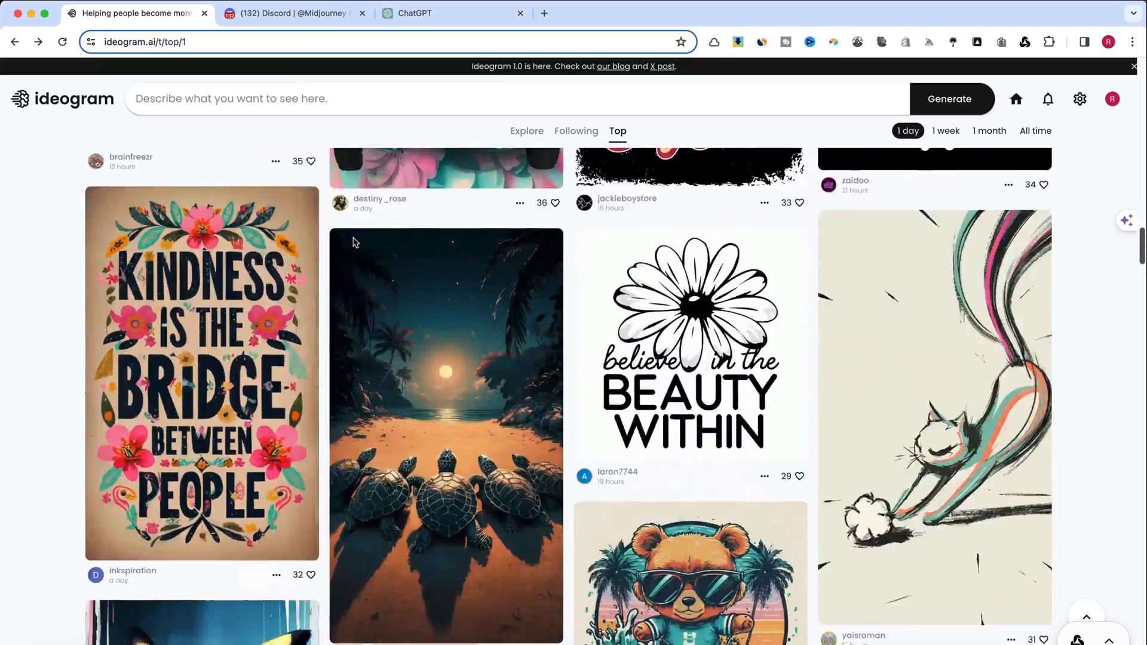
pyautogui.click(945, 130)
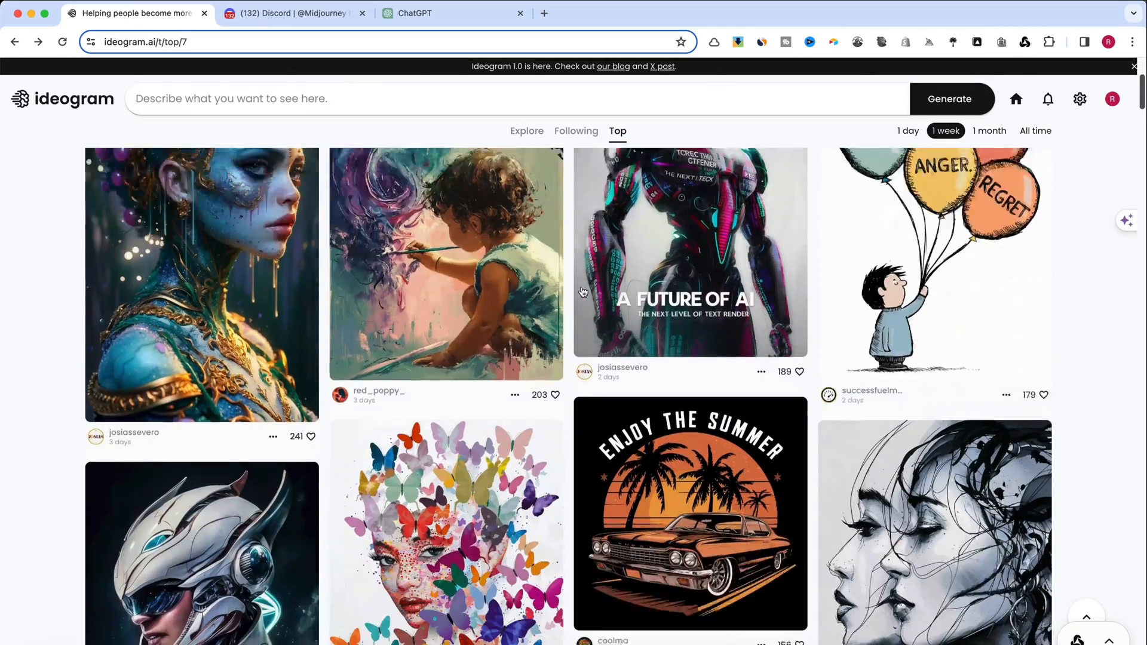
# Scroll at length through the past week's top images, then start a blank new browser tab.
pyautogui.scroll(-3)
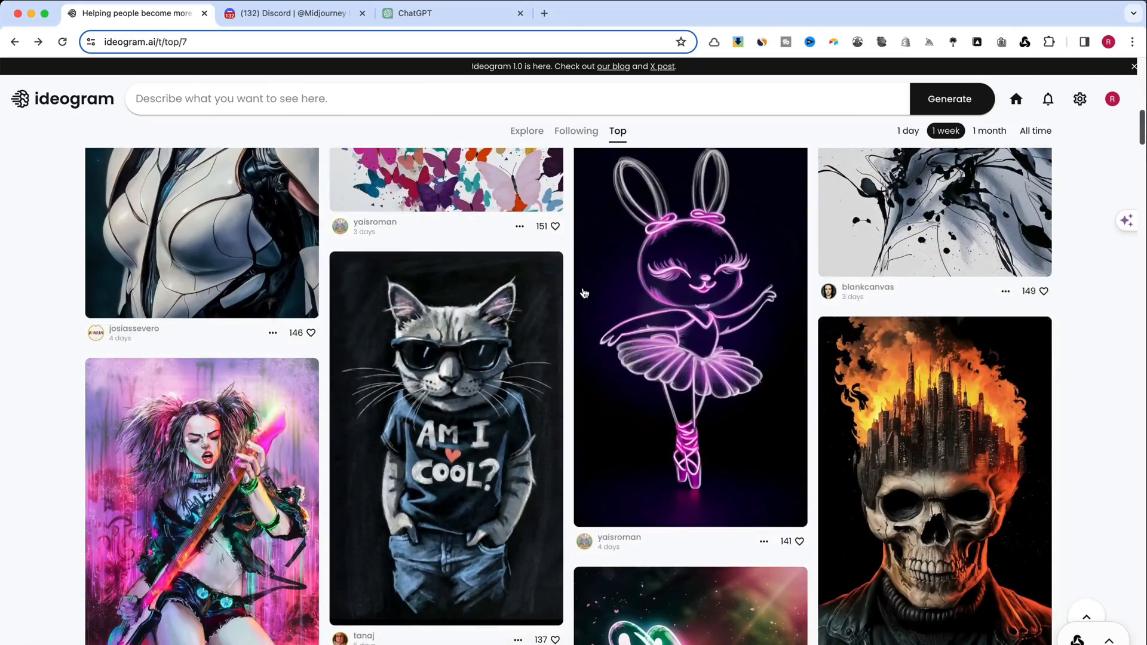
pyautogui.scroll(-3)
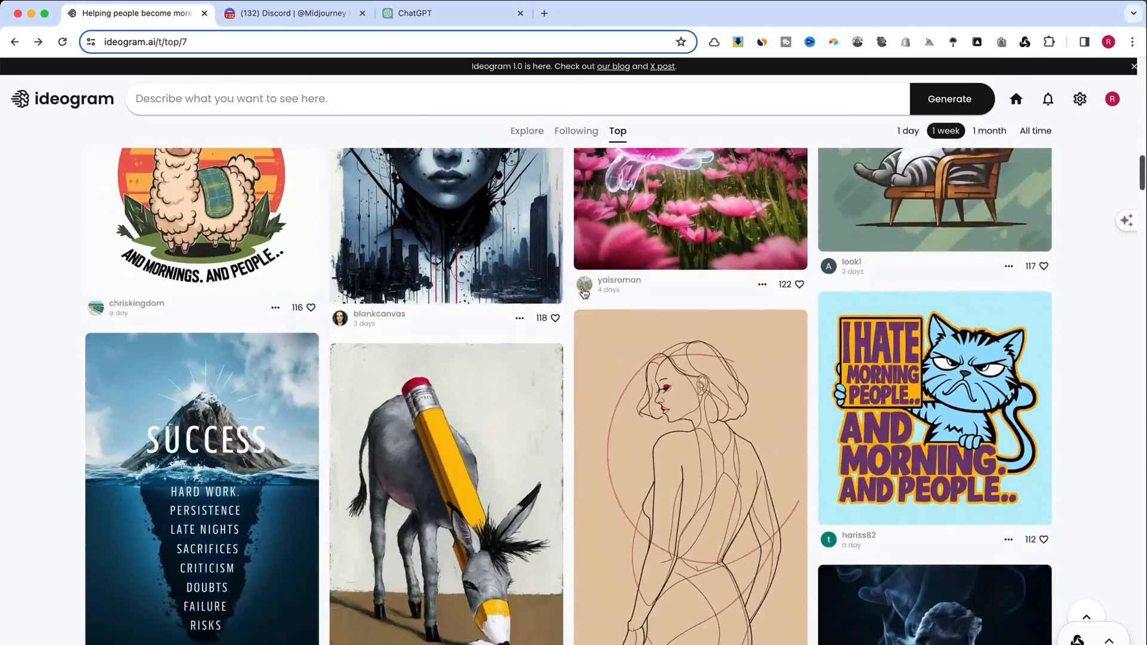
pyautogui.scroll(-3)
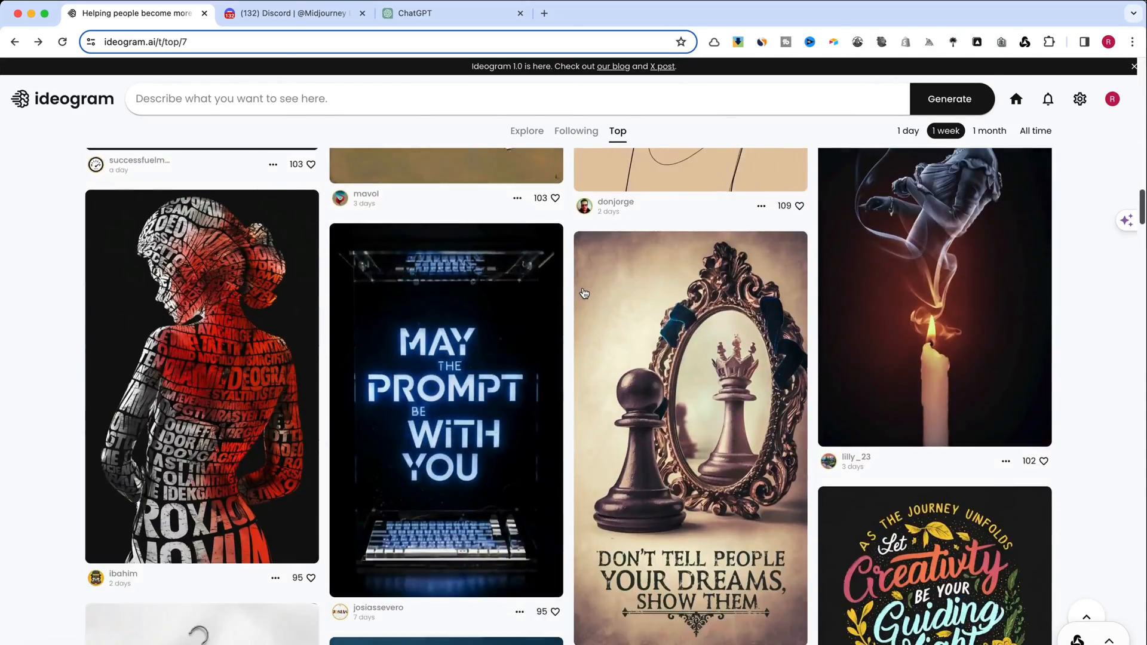
pyautogui.scroll(-3)
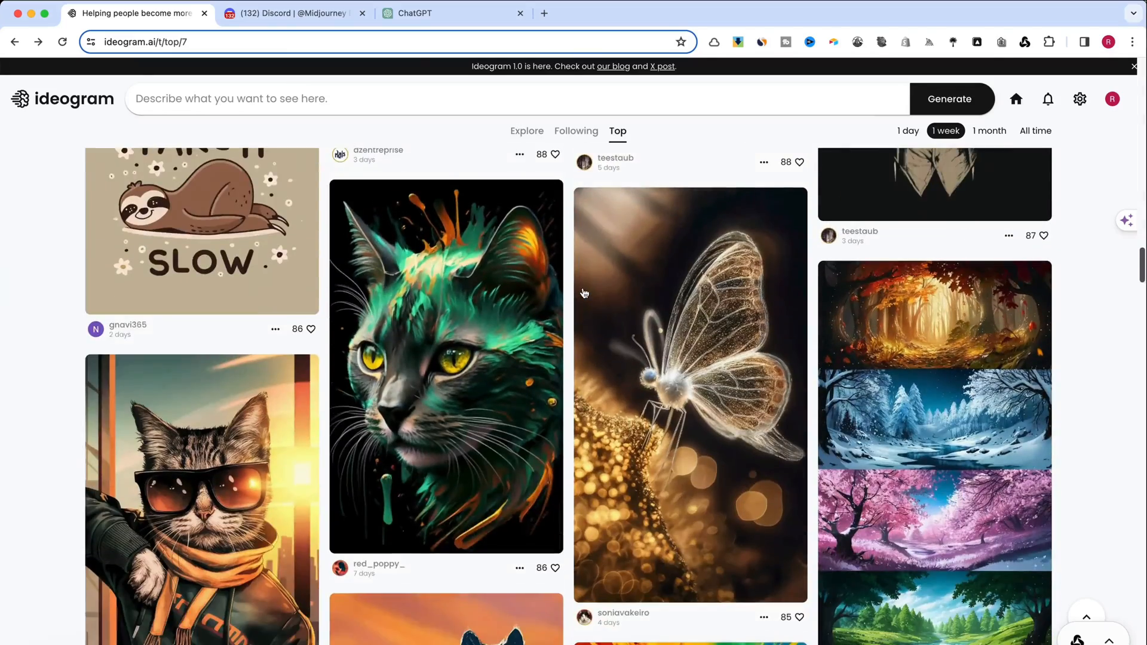
pyautogui.scroll(-3)
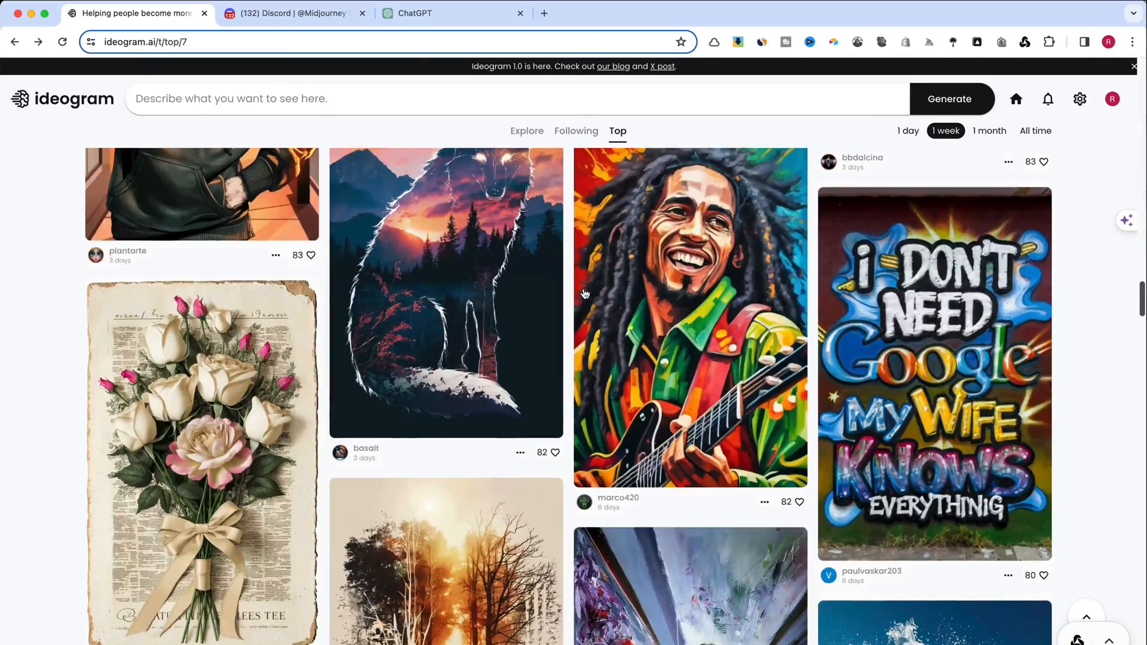
pyautogui.scroll(-3)
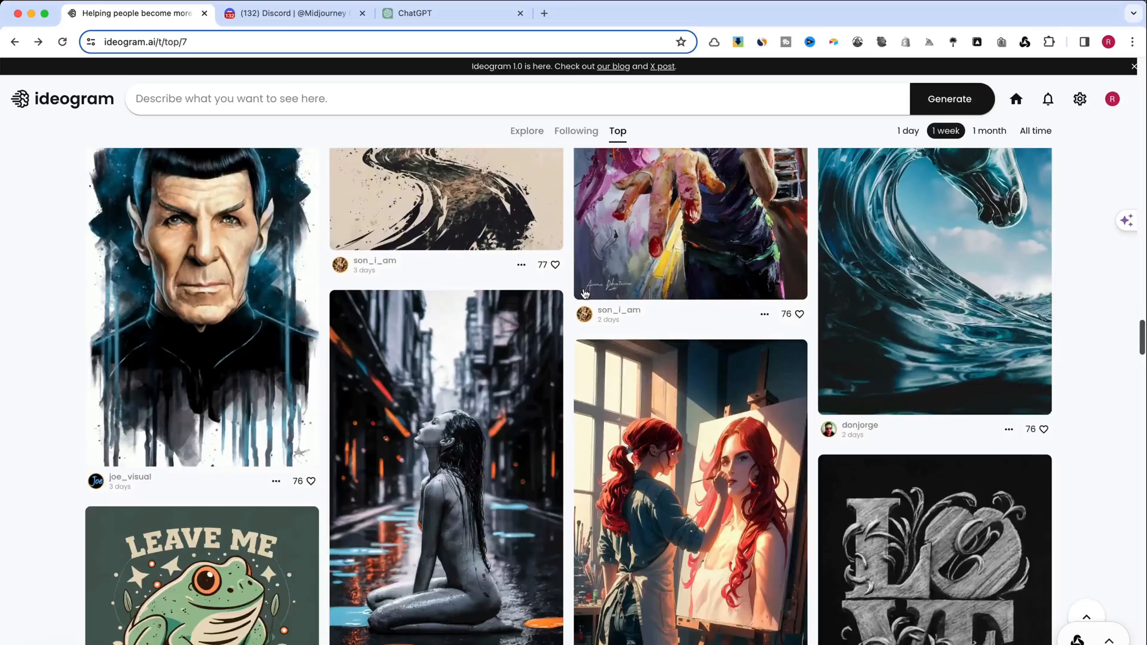
pyautogui.scroll(-3)
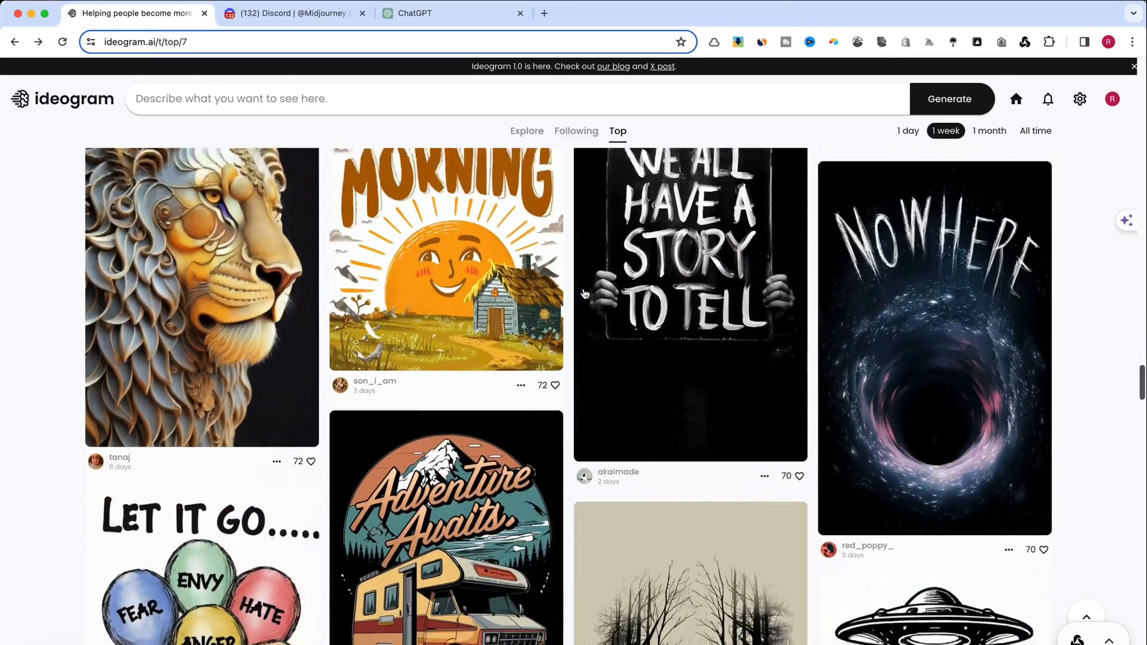
pyautogui.click(545, 13)
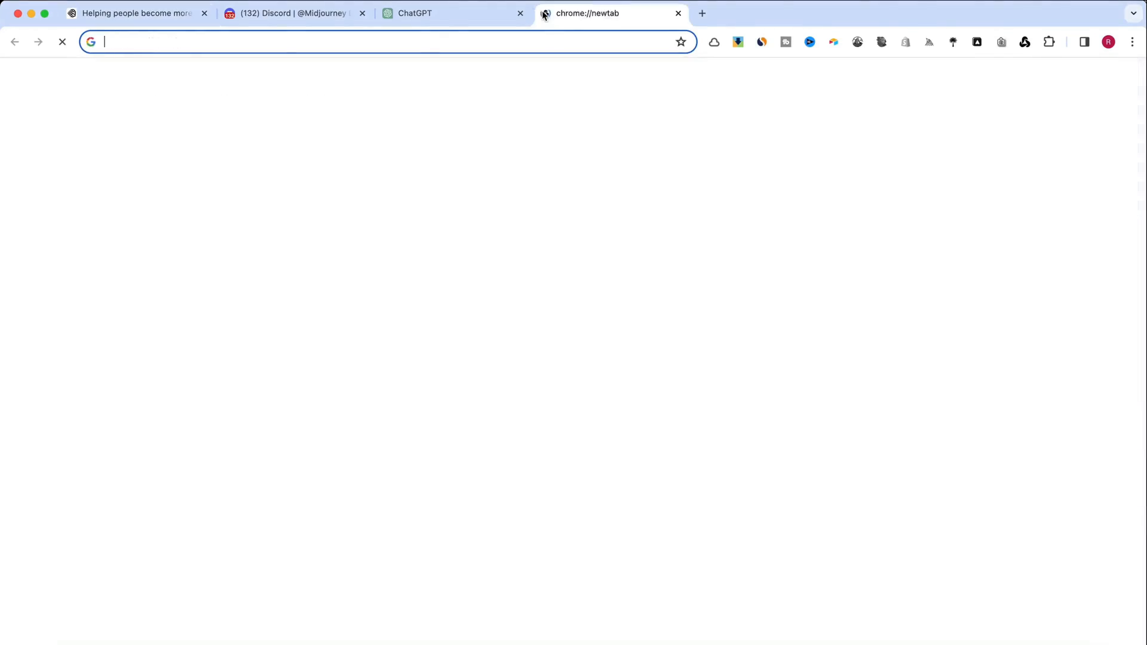
# Go to midjourney.com/imagine and scroll through the community Explore Hot feed.
pyautogui.write('midjourney.com/imagine')
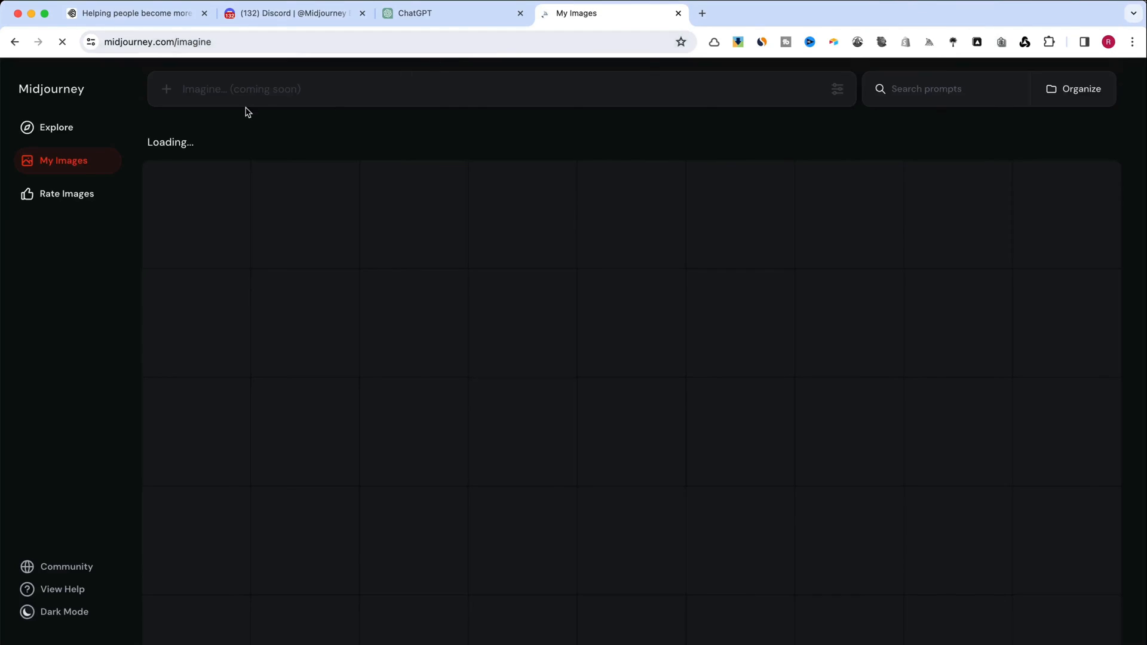
pyautogui.click(56, 127)
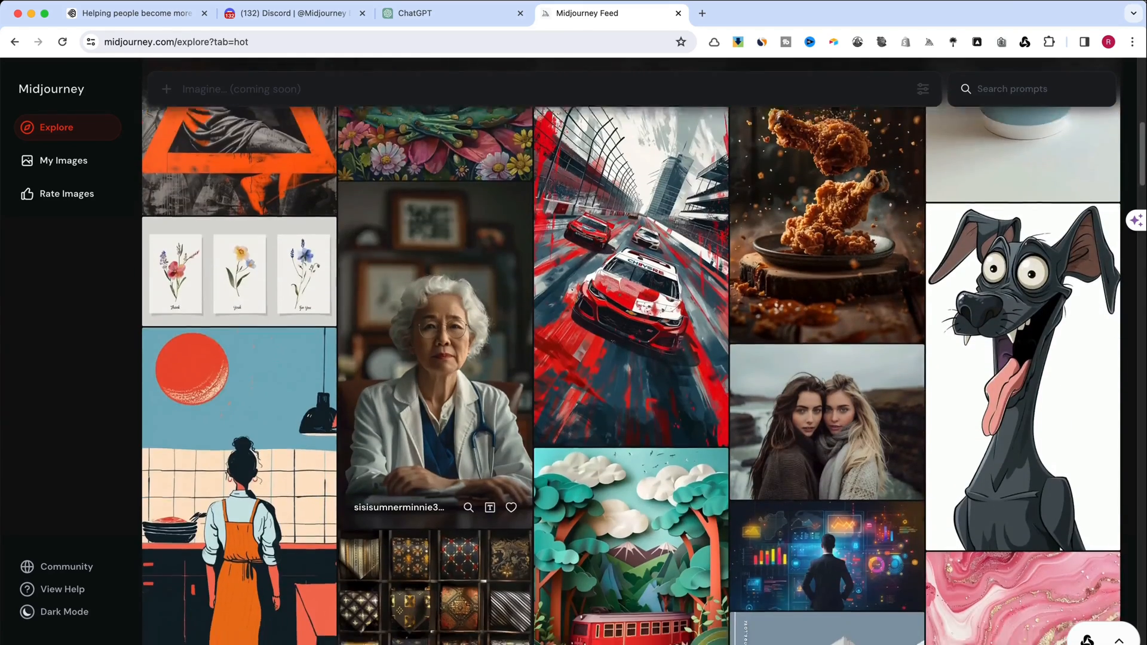
pyautogui.scroll(-3)
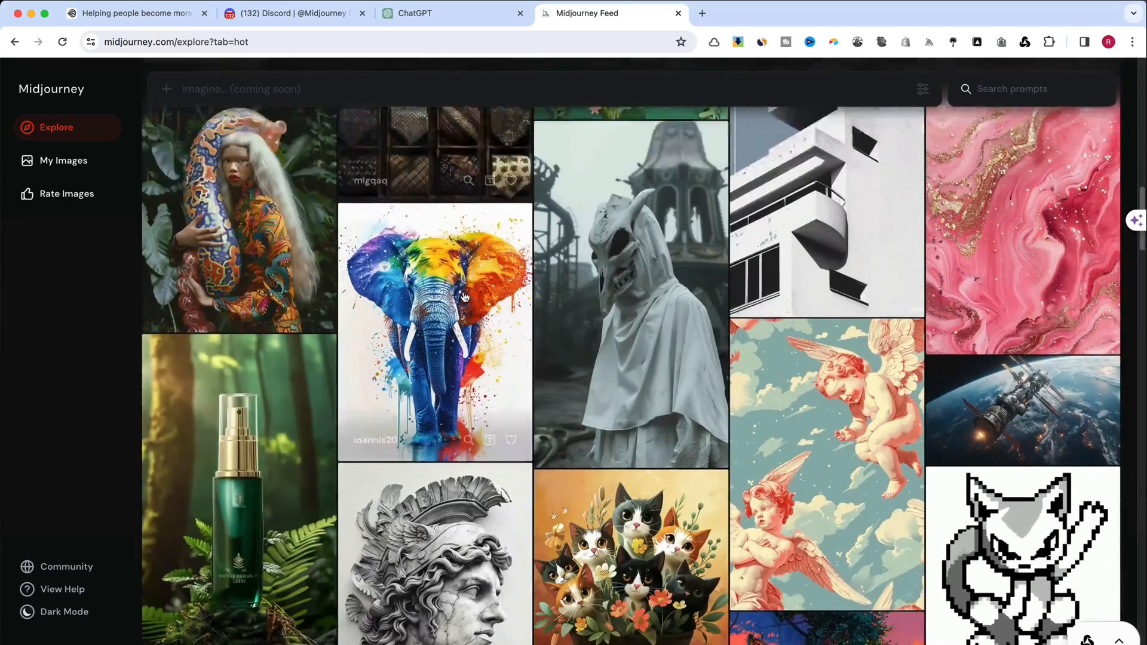
pyautogui.scroll(-3)
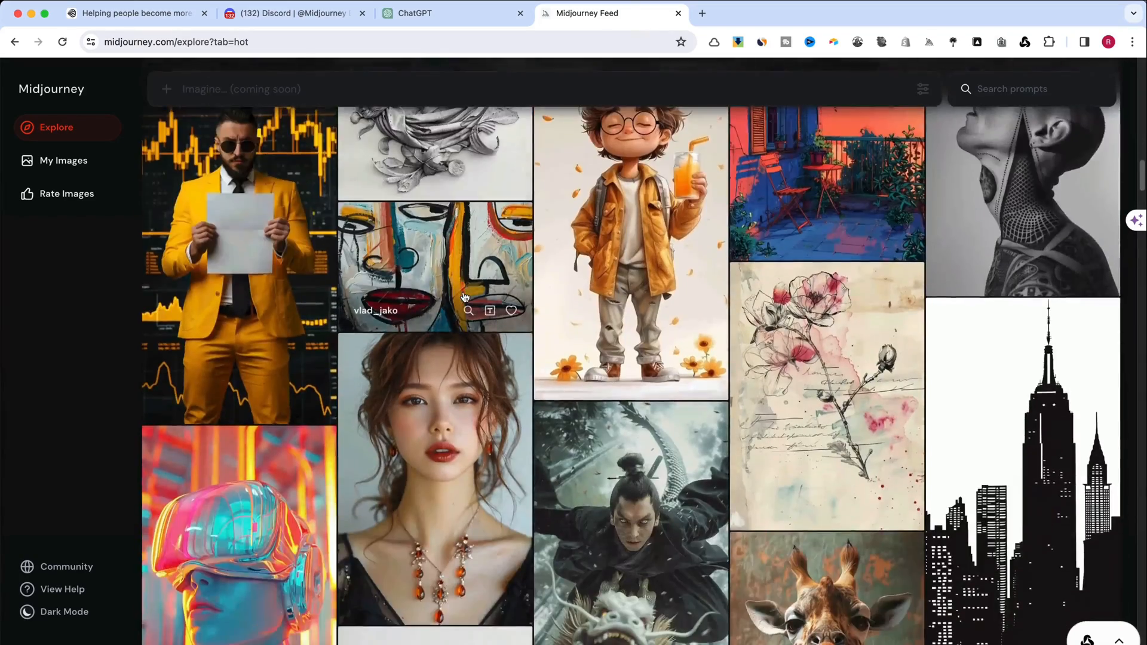
pyautogui.scroll(-3)
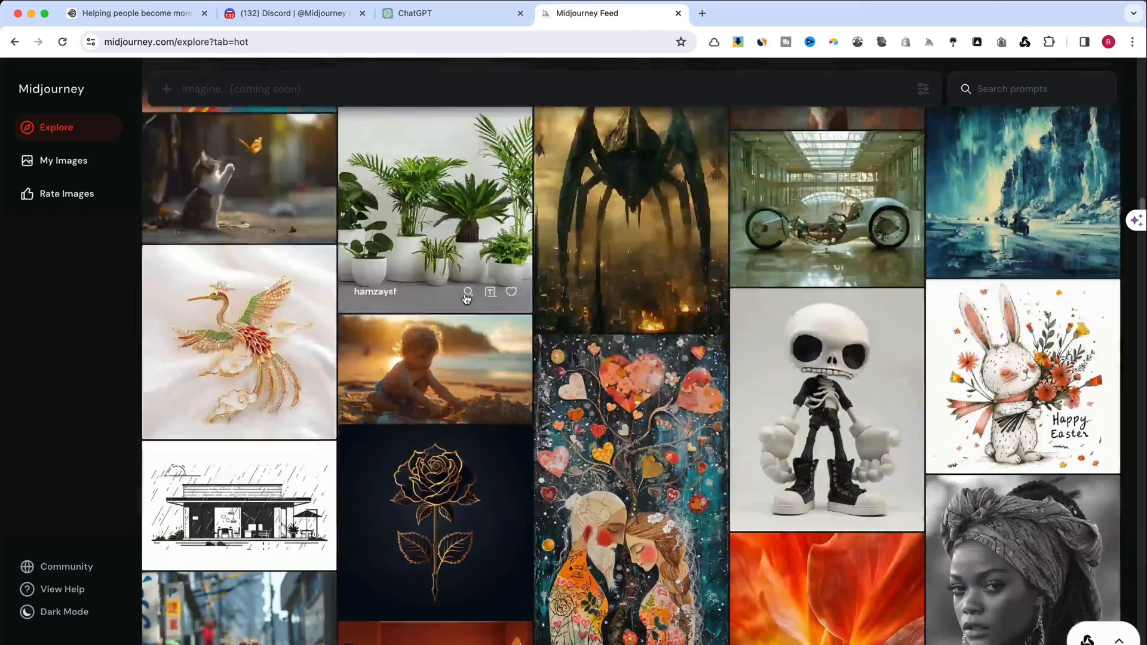